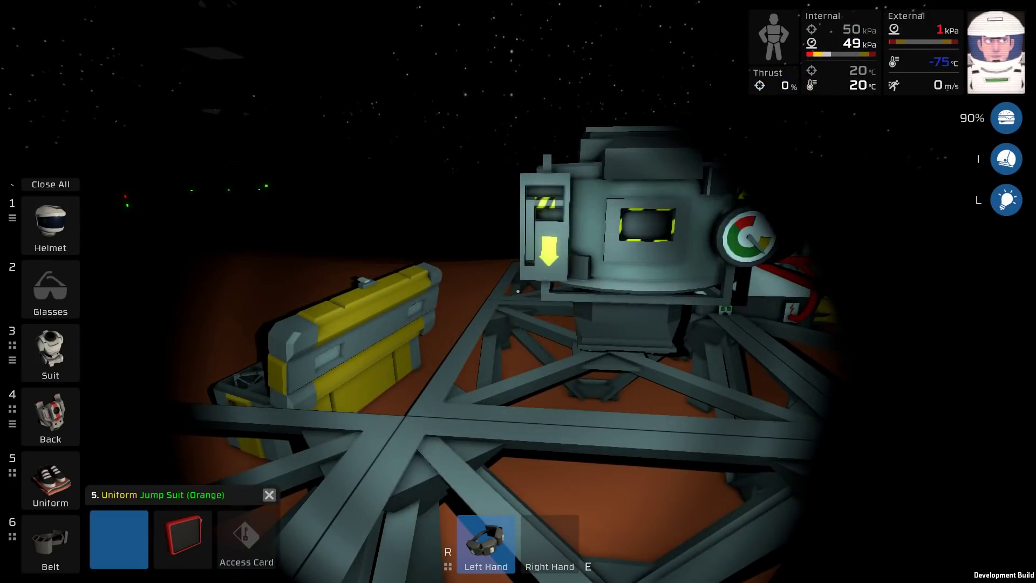
# Step: Close the jumpsuit storage panel and look back at the furnace on its frame
pyautogui.click(269, 494)
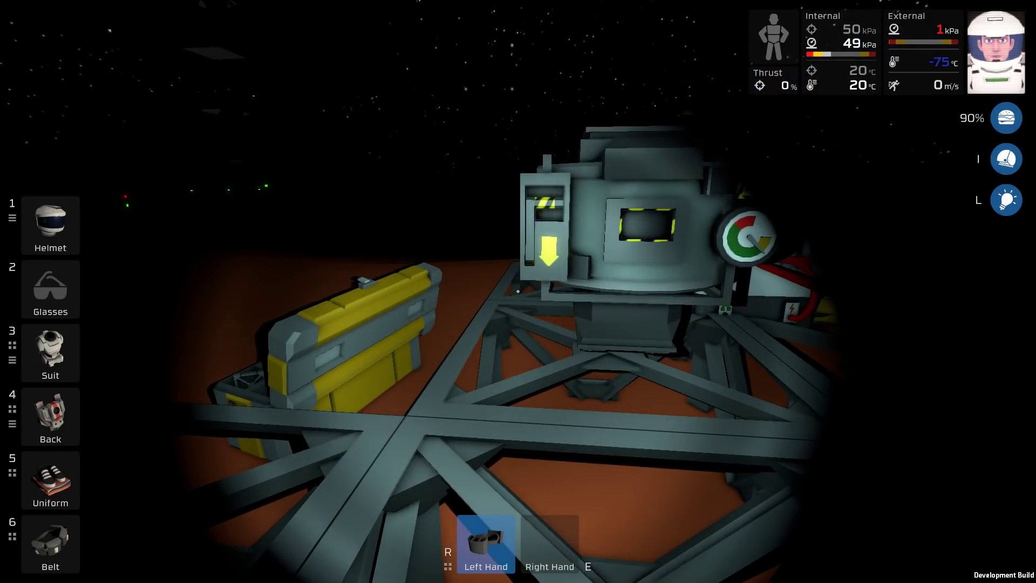
pyautogui.click(49, 481)
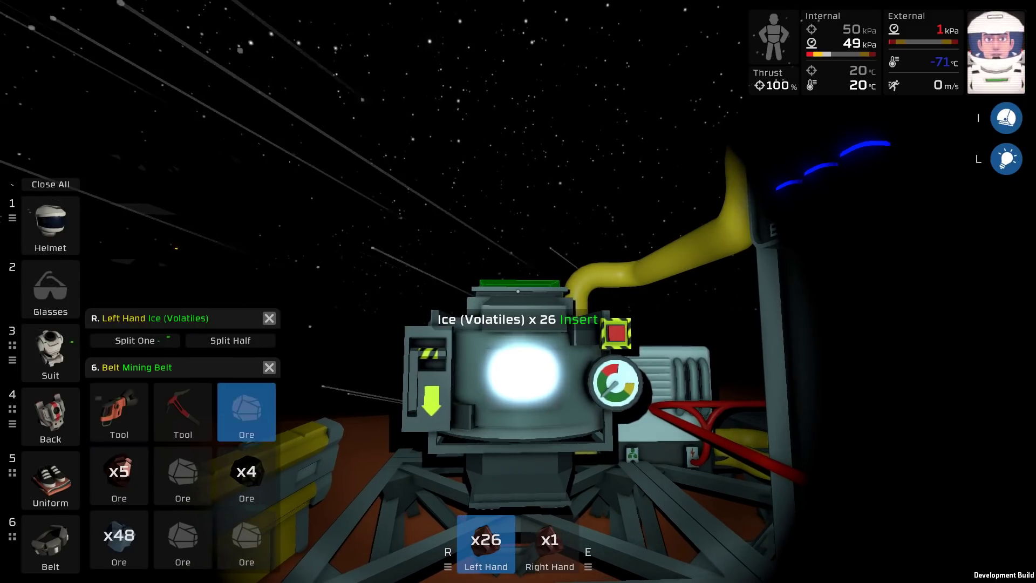
# Step: Insert the 26 volatiles ice from the mining belt into the furnace
pyautogui.click(134, 340)
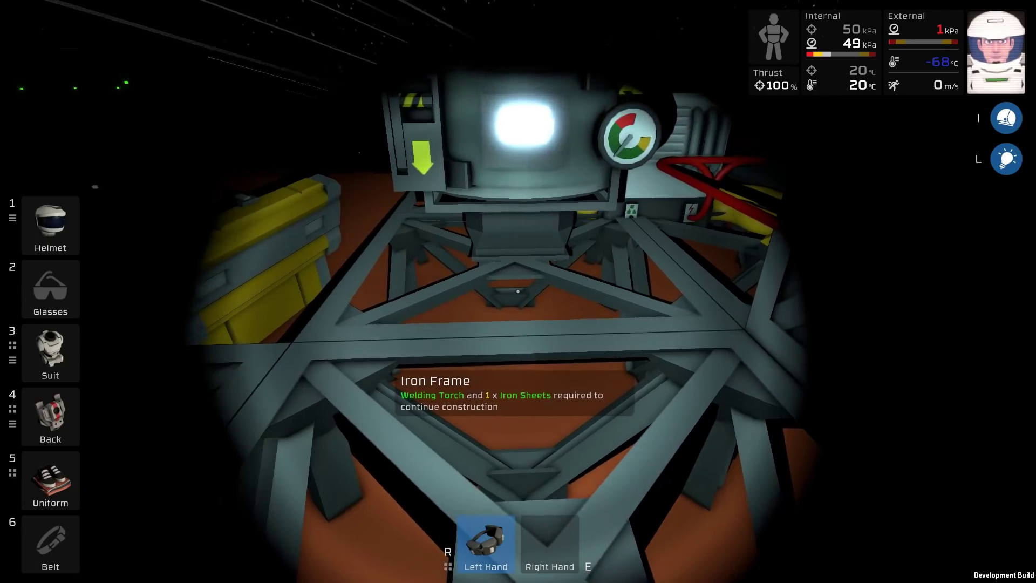
pyautogui.click(50, 480)
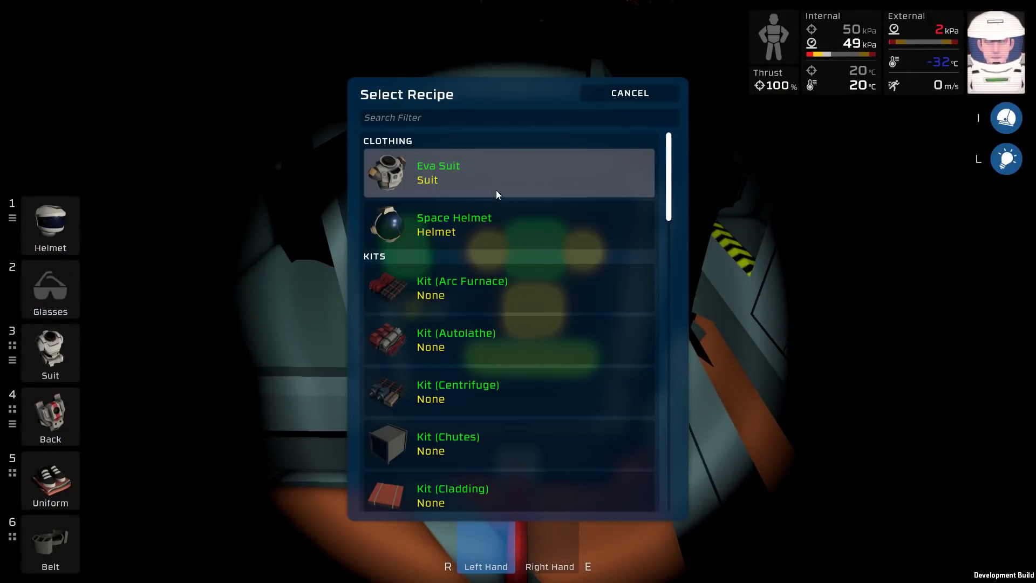
# Step: Type a search term into the Select Recipe filter box to show portable items
pyautogui.write('tool')
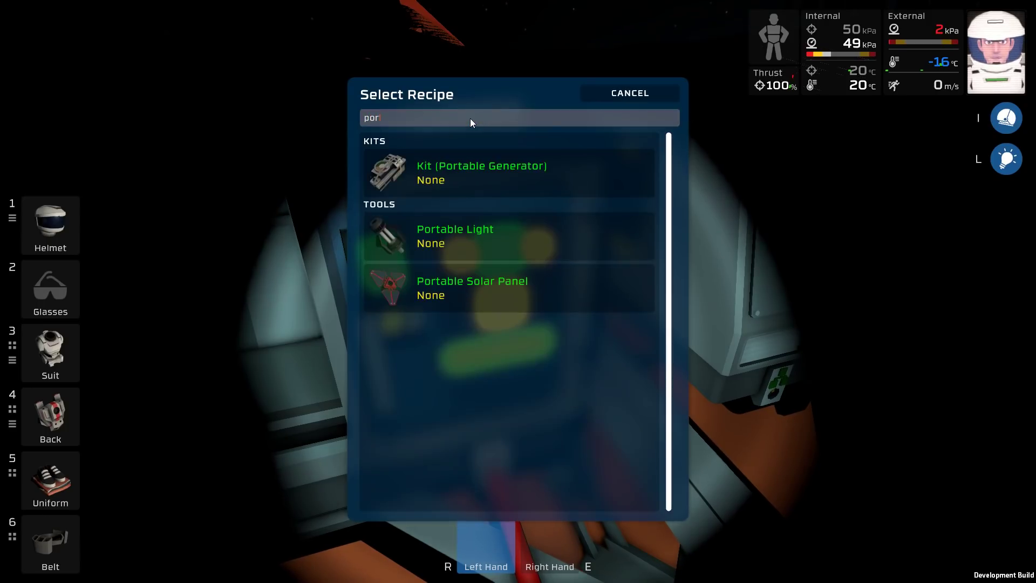
pyautogui.click(454, 235)
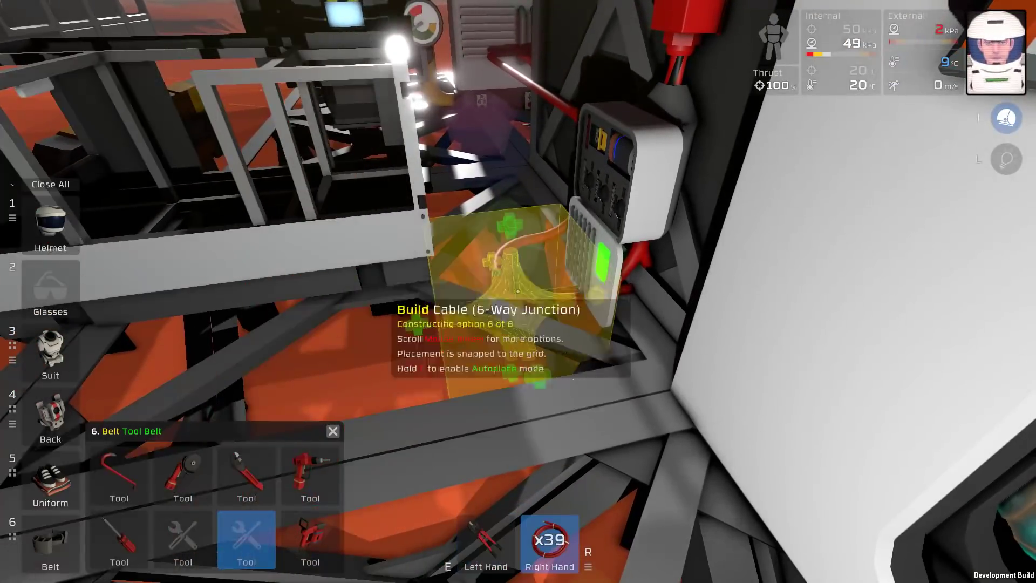
# Step: Cycle to corner and 4-way cable pieces and lay red cable toward the tool manufactory
pyautogui.scroll(-3)
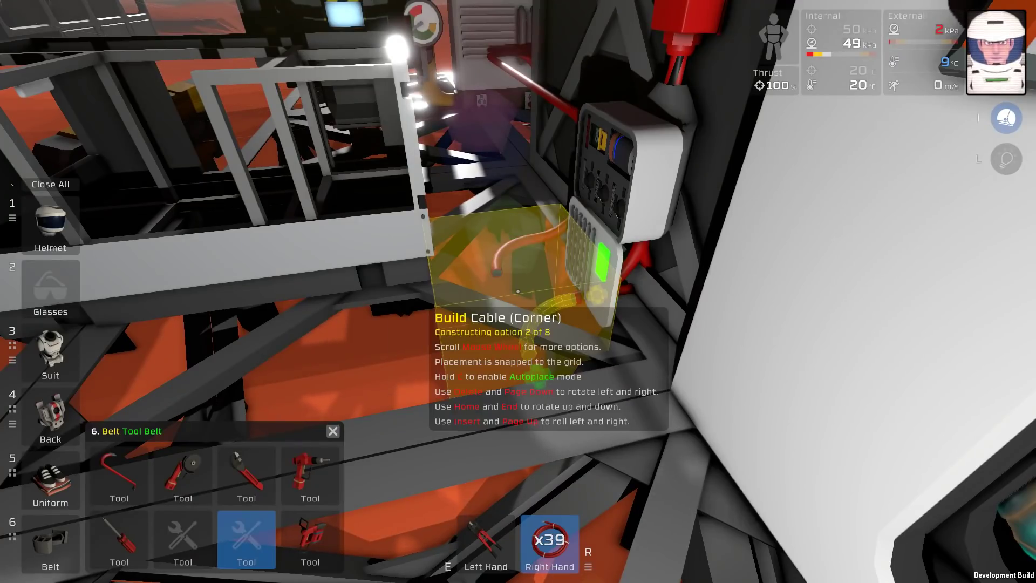
pyautogui.scroll(-3)
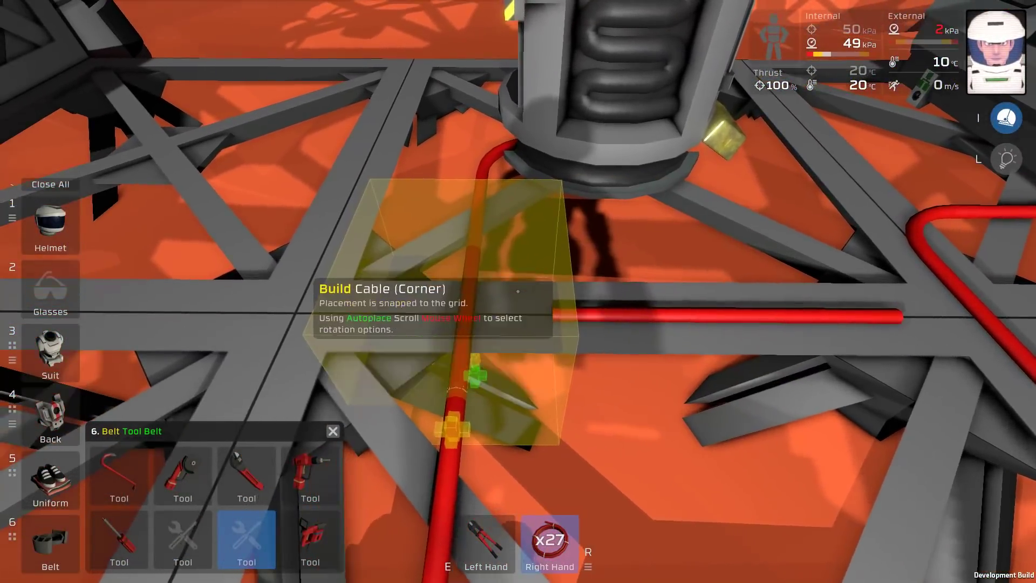
pyautogui.scroll(-3)
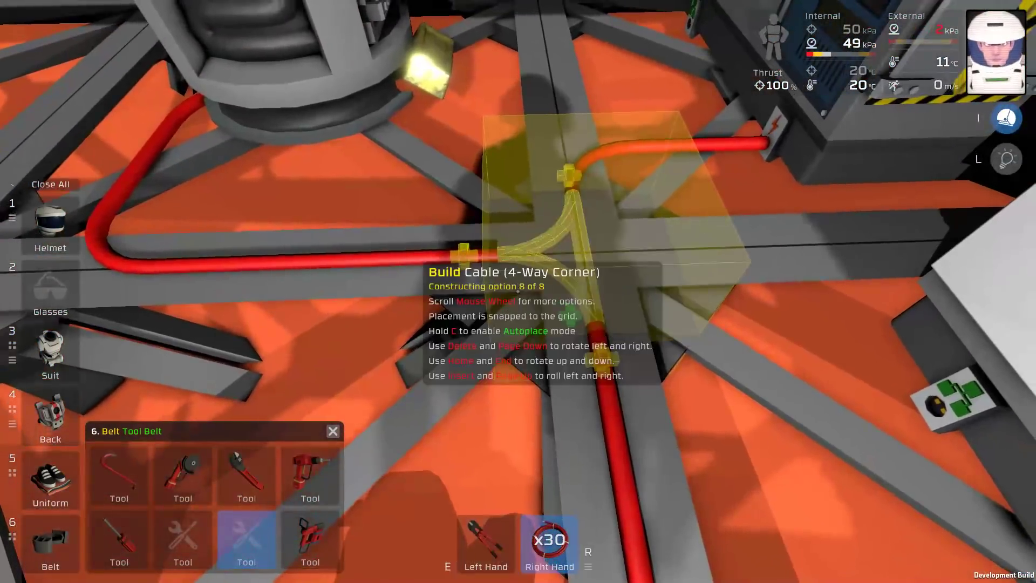
pyautogui.scroll(-3)
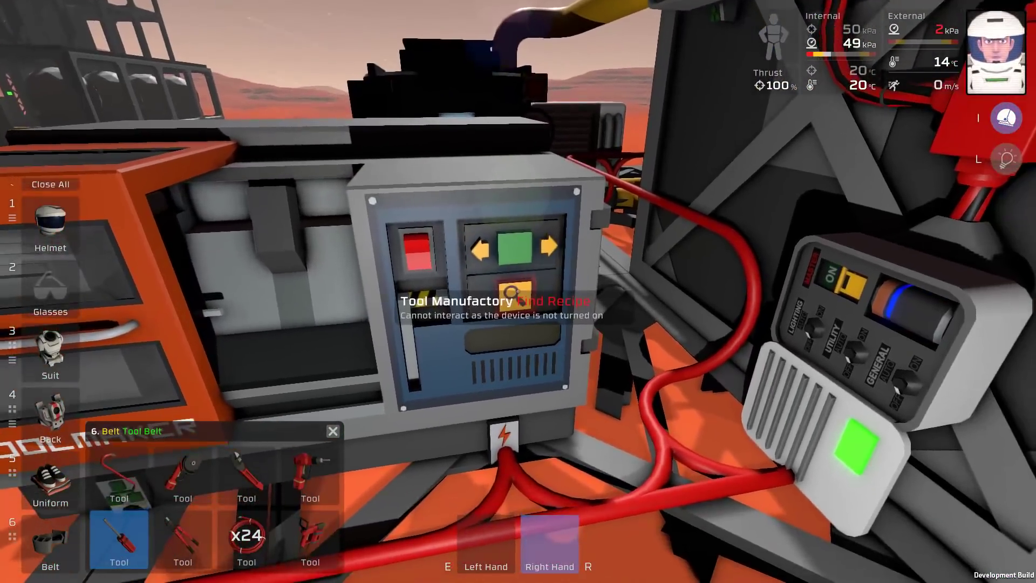
# Step: Open the Tool Manufactory's Select Recipe list to browse clothing like glasses and jumpsuits
pyautogui.click(519, 292)
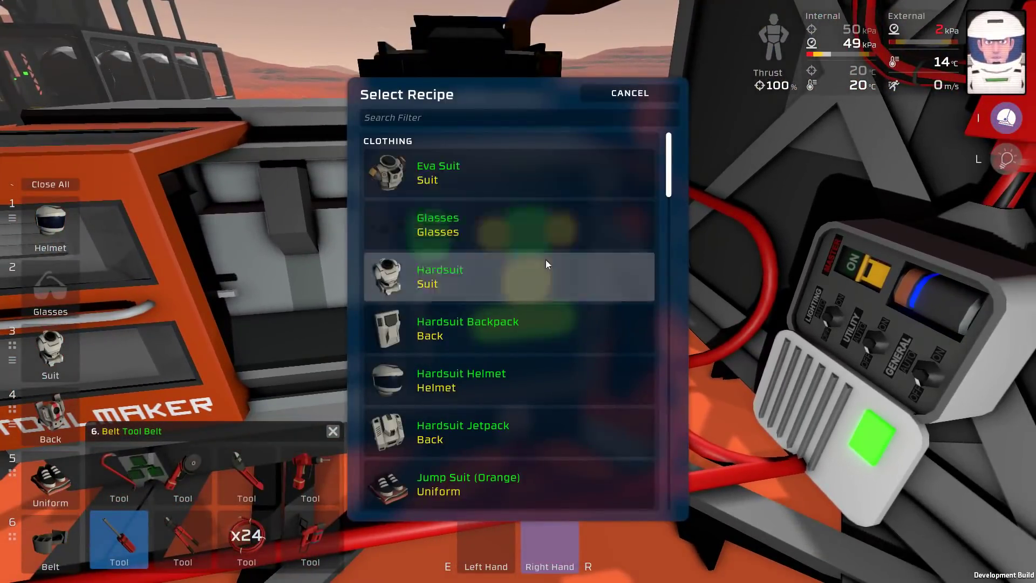
pyautogui.moveTo(556, 416)
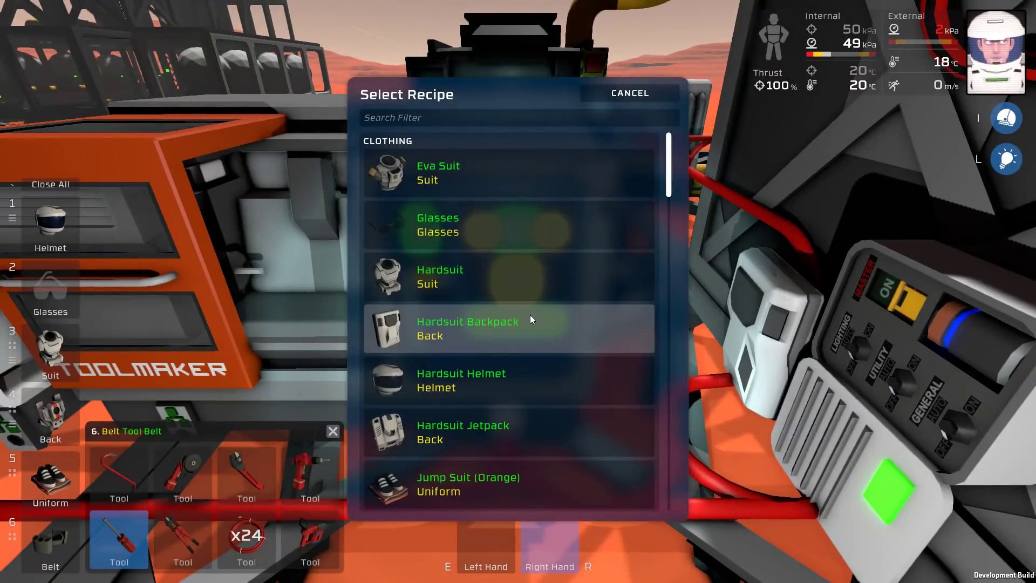
# Step: Choose the Hardsuit Backpack recipe and close the recipe list
pyautogui.click(462, 432)
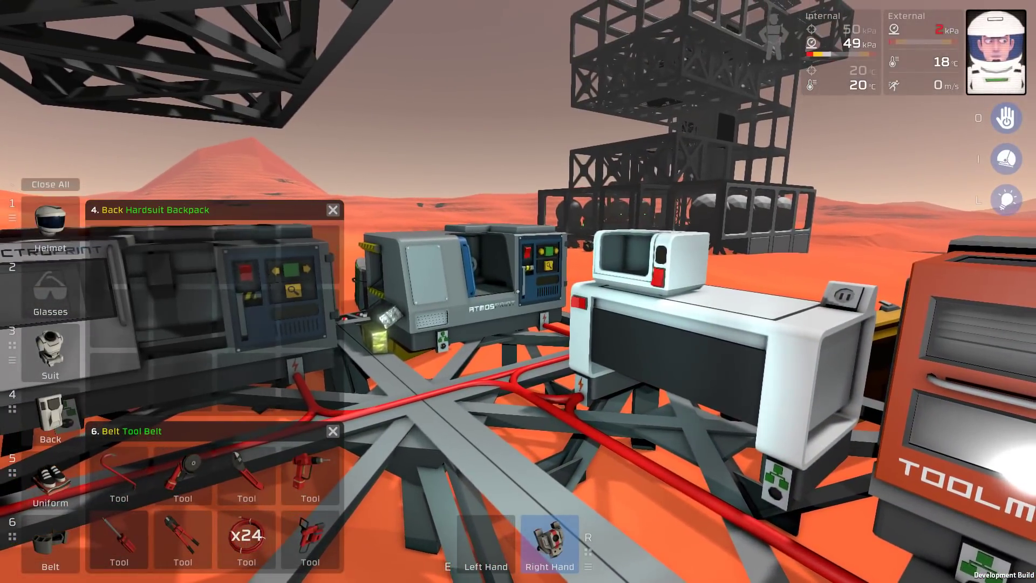
pyautogui.click(550, 543)
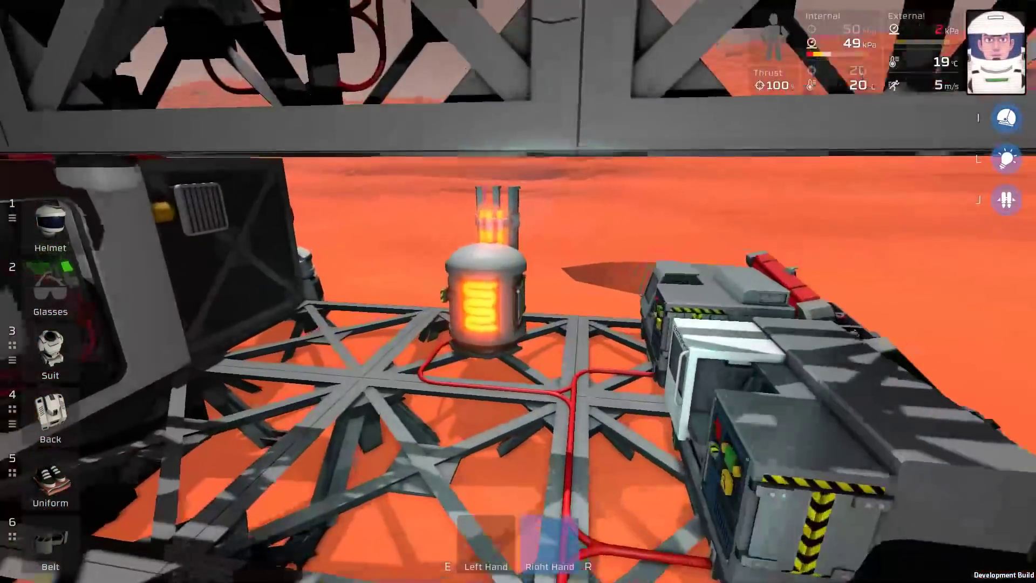
pyautogui.moveTo(518, 292)
pyautogui.write('s')
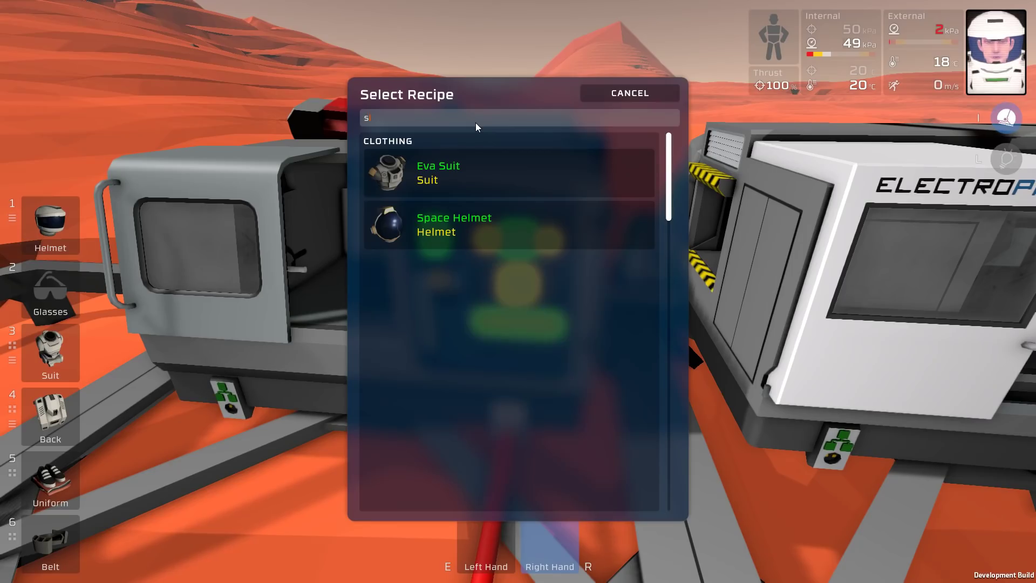
# Step: Close the clothing recipe list before switching to the appliance fabricator
pyautogui.click(628, 92)
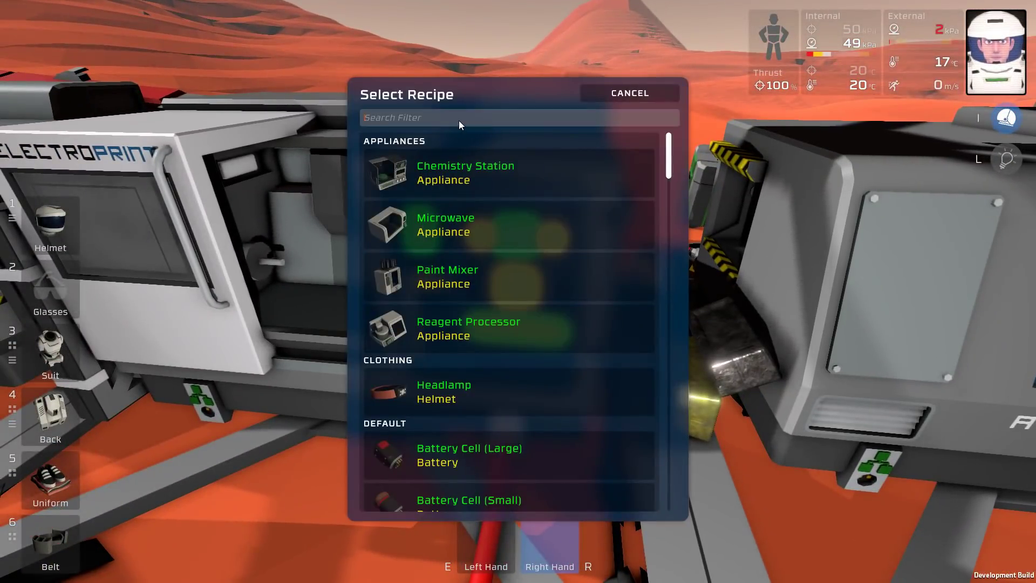
# Step: Close the appliance recipe list and take the wall light kit into the left hand
pyautogui.click(628, 92)
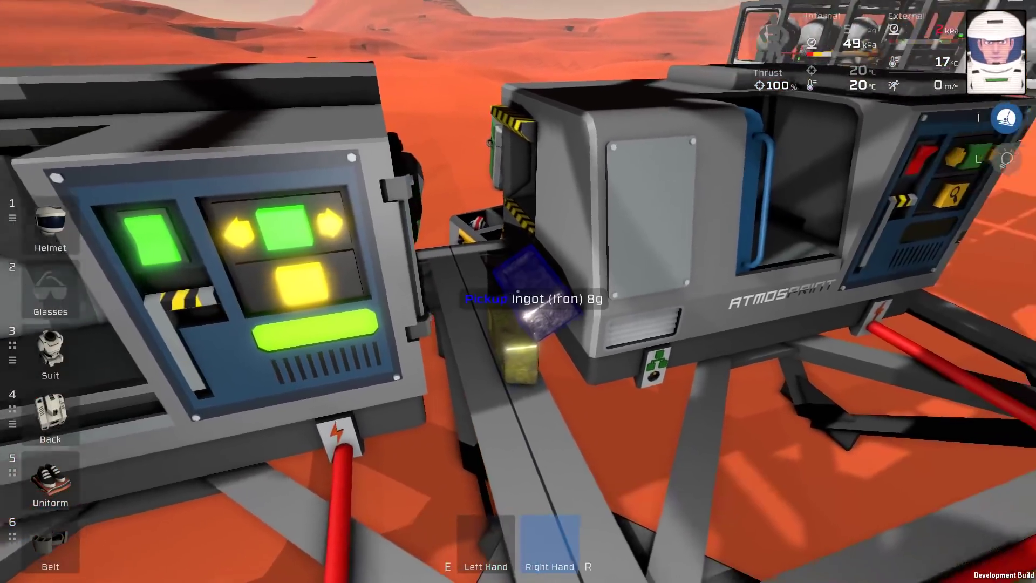
pyautogui.click(550, 298)
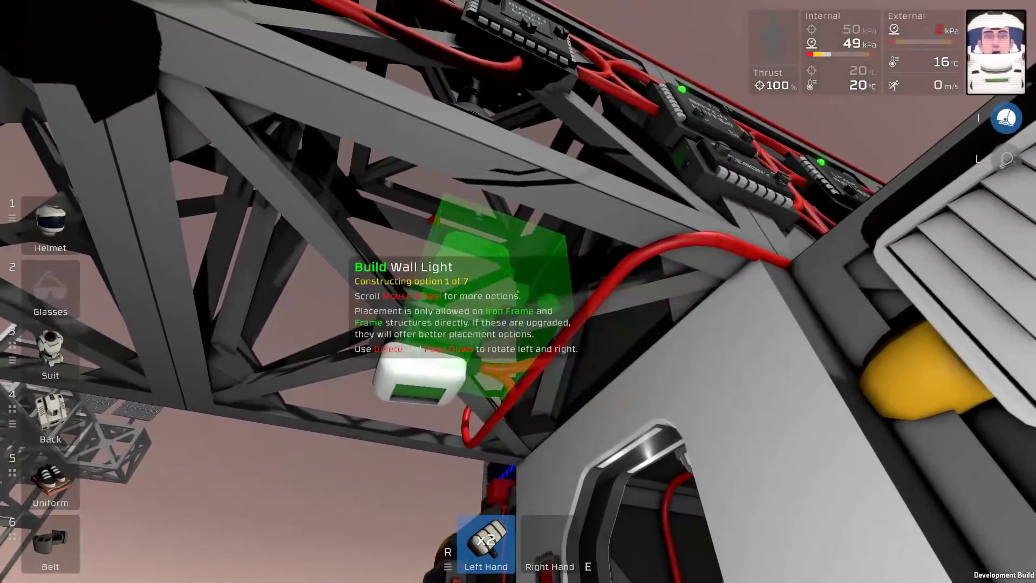
# Step: Scroll the LED kit to construction option 2 of 7 and mount it above the console
pyautogui.scroll(-3)
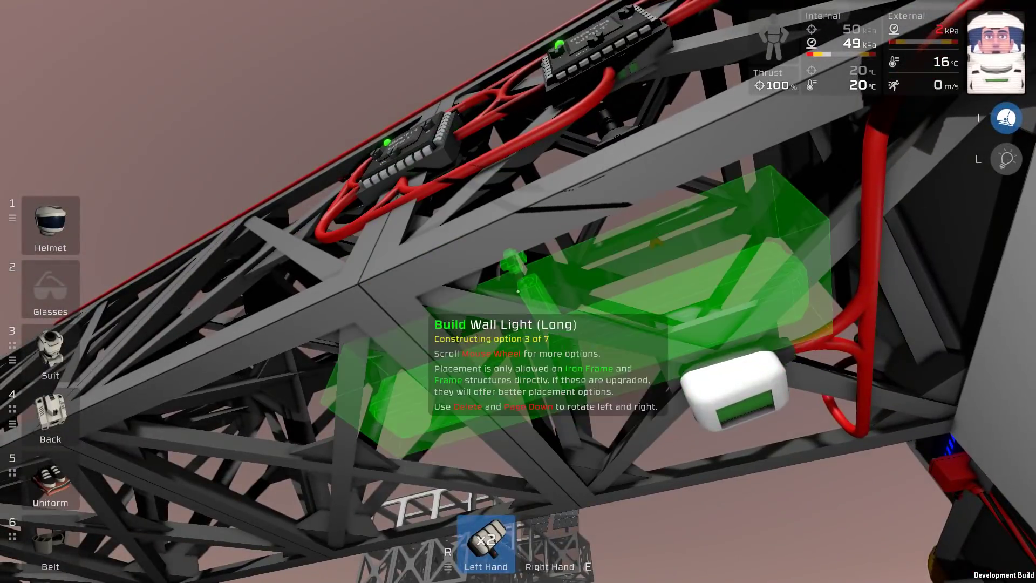
pyautogui.scroll(-3)
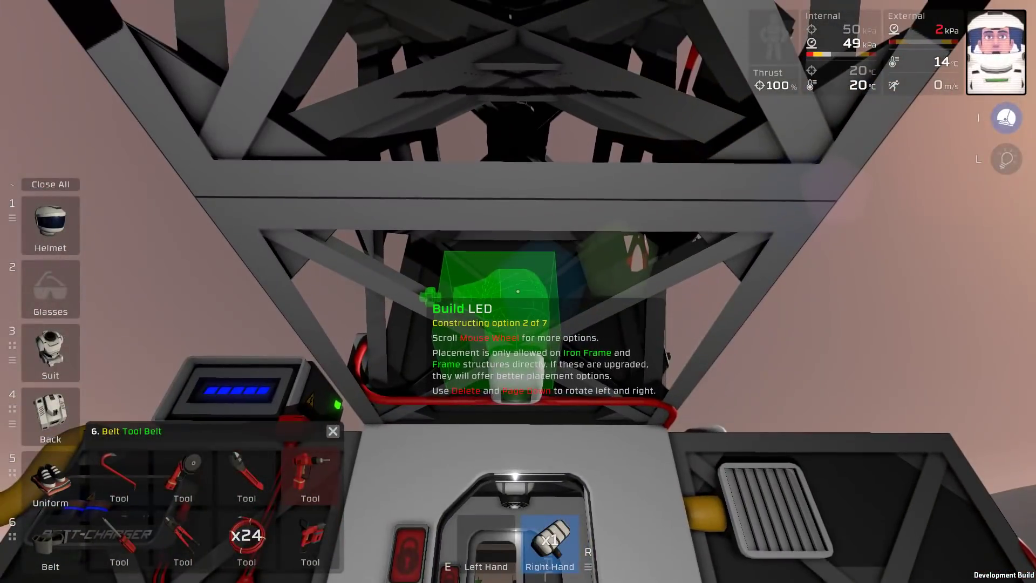
pyautogui.scroll(-3)
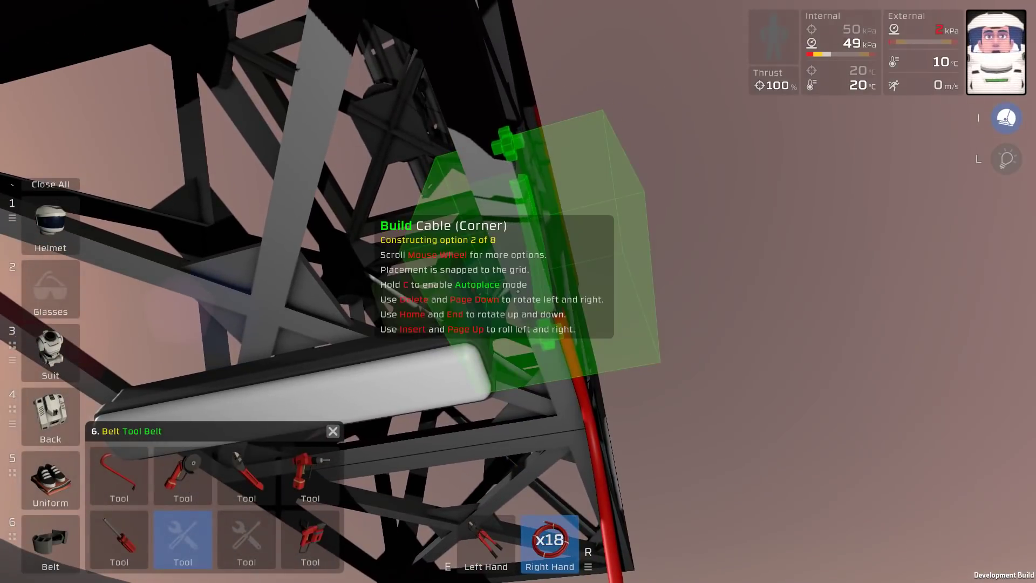
# Step: Scroll the cable coil to Cable (Corner), option 2 of 8, on the frame tower
pyautogui.scroll(-3)
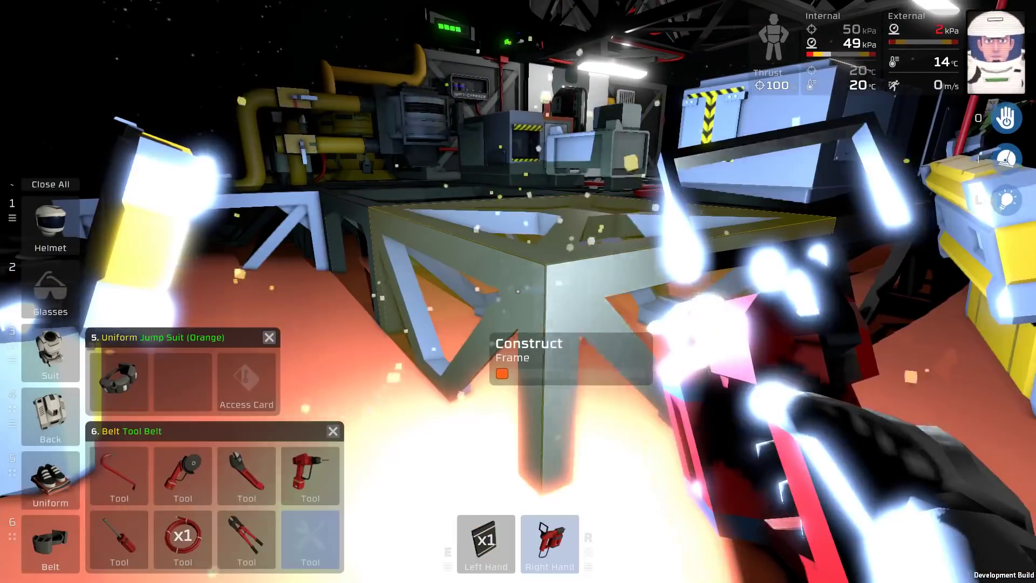
# Step: Weld the frame piece with the welding torch to finish constructing it
pyautogui.click(310, 541)
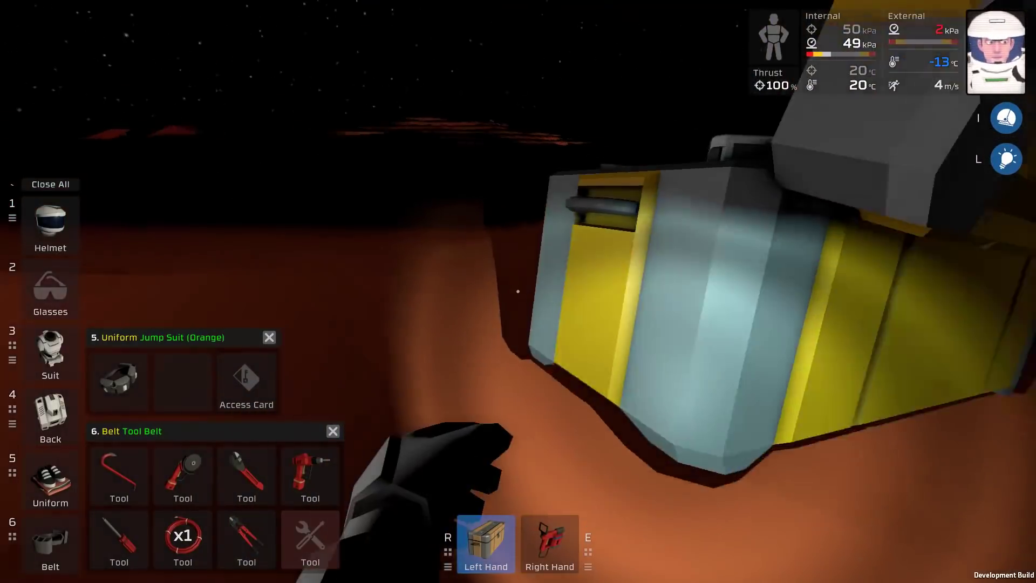
pyautogui.click(310, 538)
pyautogui.write('s')
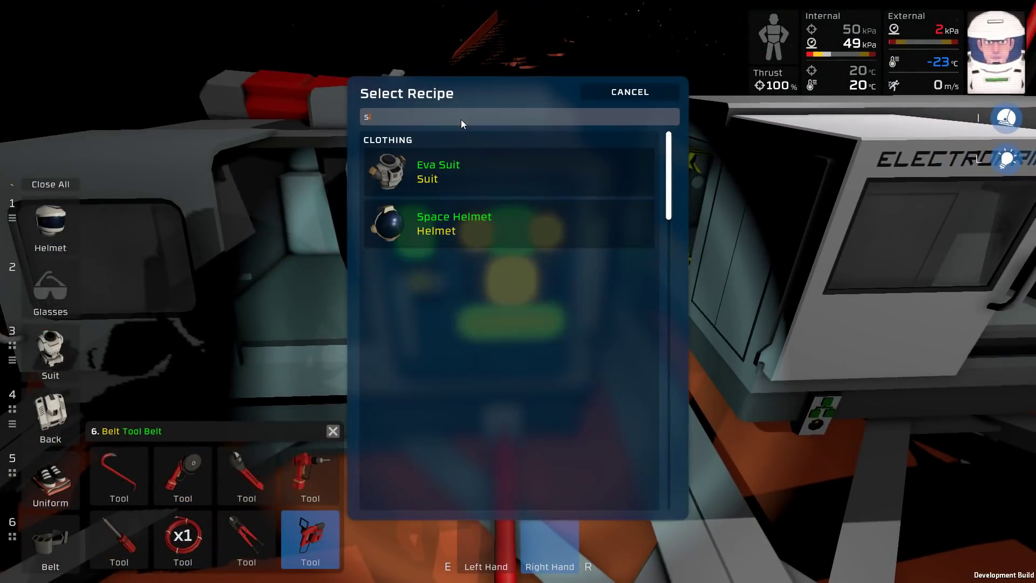
# Step: Filter the recipe list by 'shee' and select Plastic Sheets
pyautogui.click(627, 92)
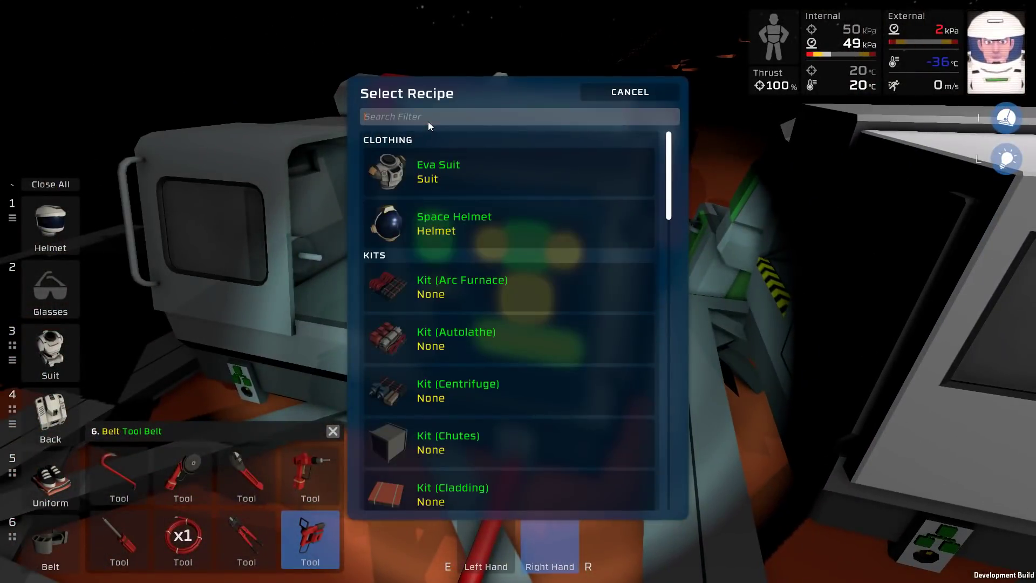
pyautogui.write('shee')
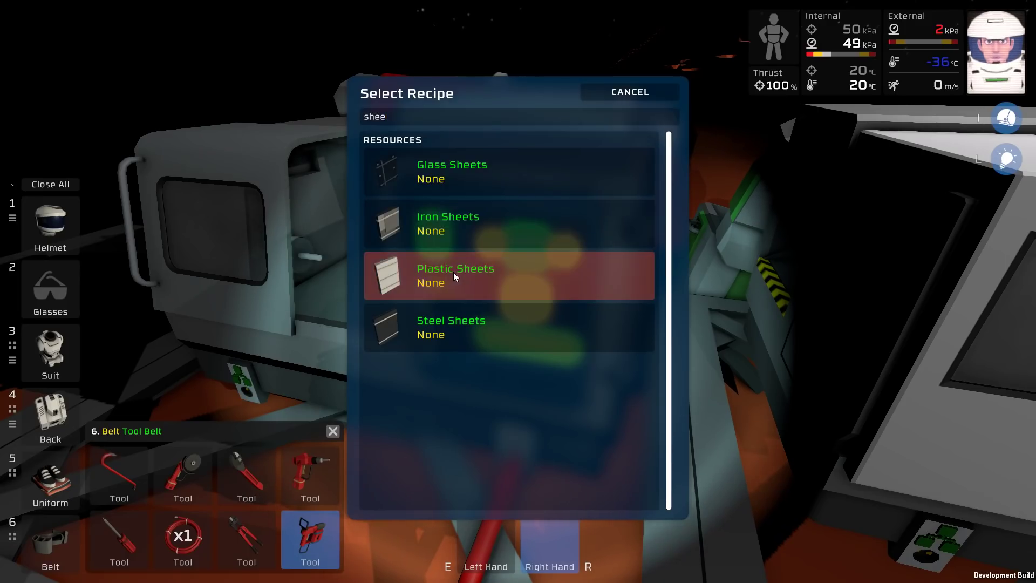
pyautogui.click(628, 92)
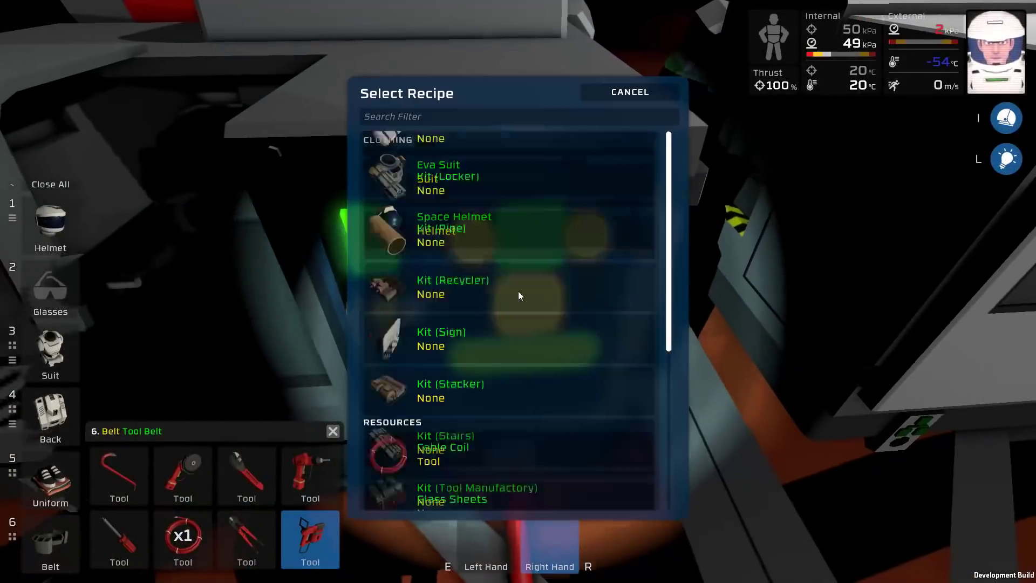
# Step: Filter the fabricator's recipe list by typing 're'
pyautogui.write('re')
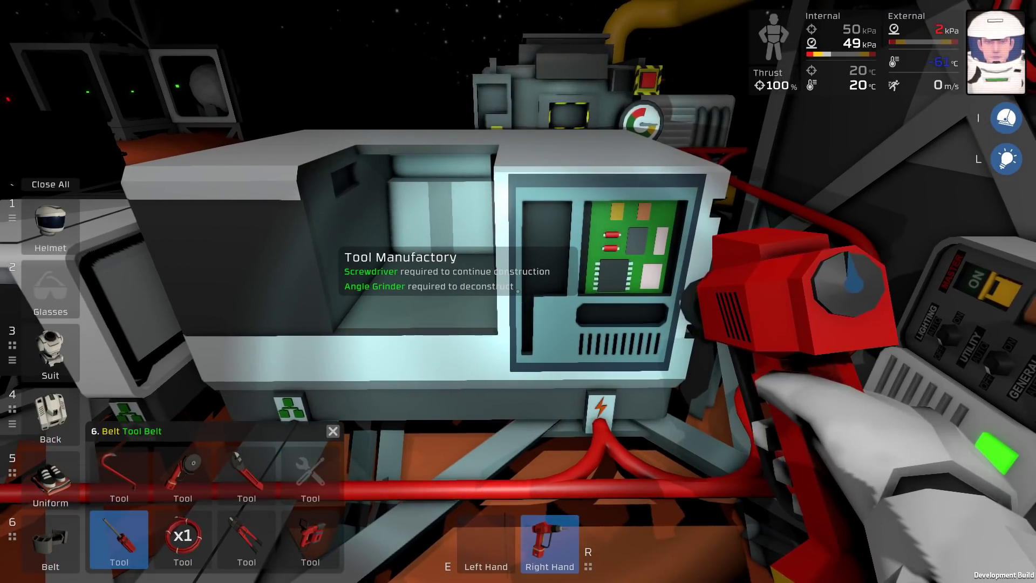
# Step: Advance the Tool Manufactory's construction, then scroll to choose the cable junction type
pyautogui.click(182, 474)
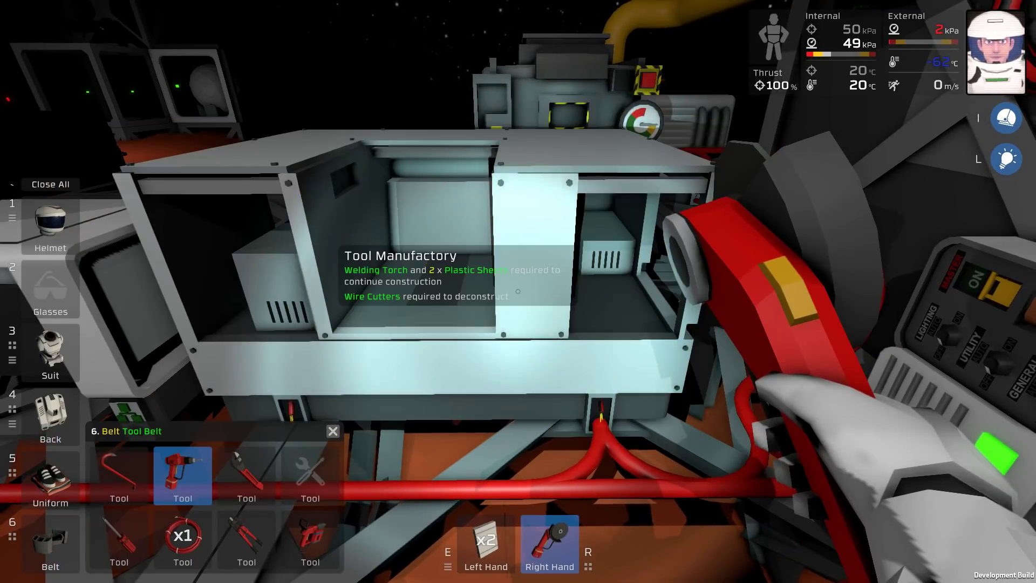
pyautogui.click(118, 474)
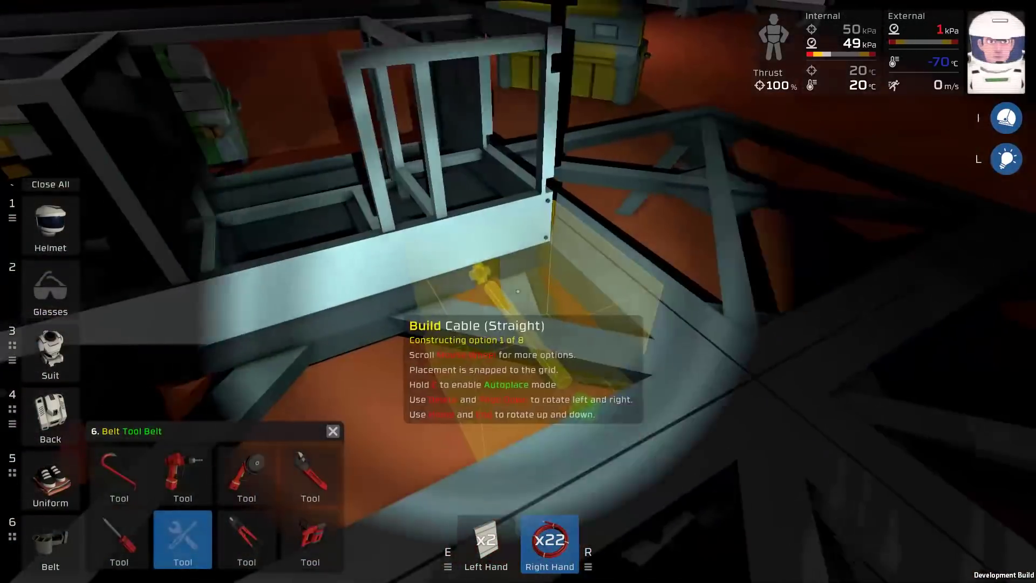
pyautogui.scroll(-3)
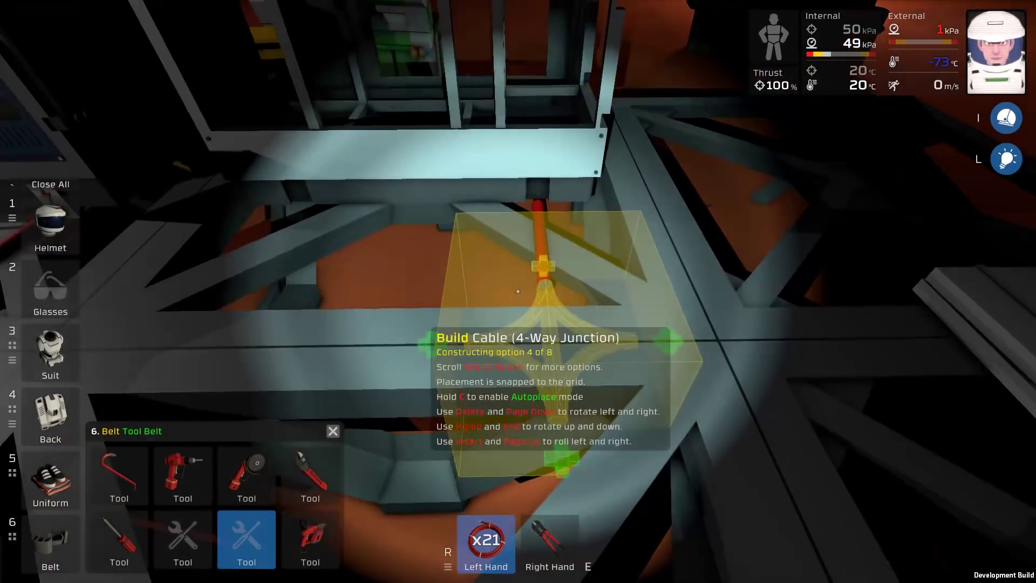
pyautogui.scroll(-3)
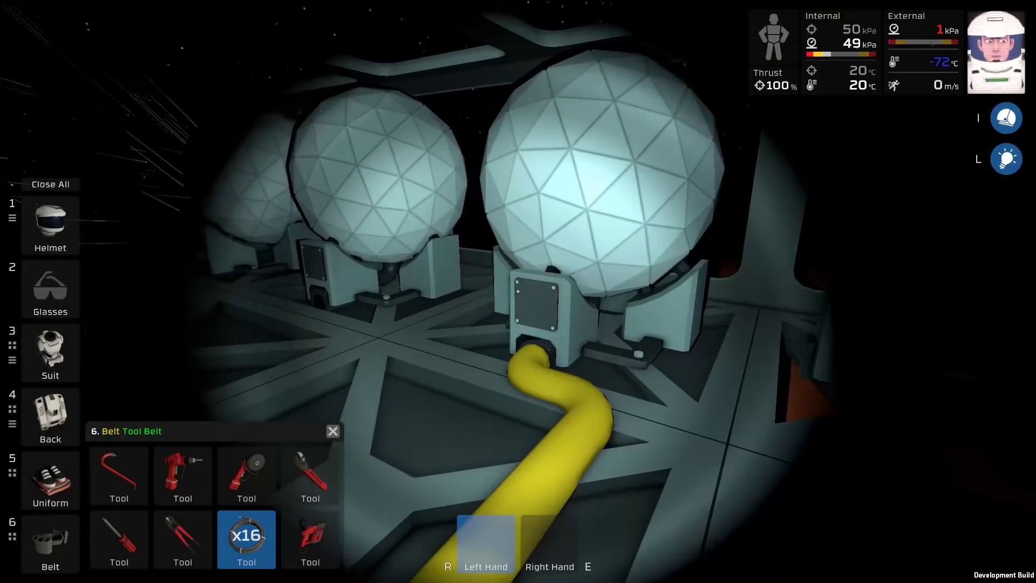
# Step: Take the hand drill from the tool belt into hand
pyautogui.click(310, 474)
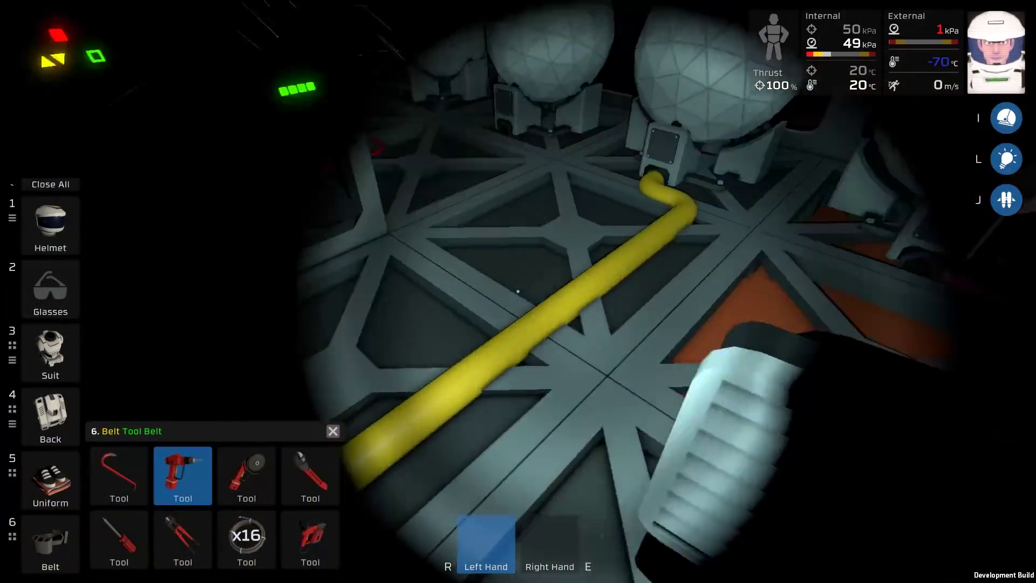
pyautogui.click(310, 475)
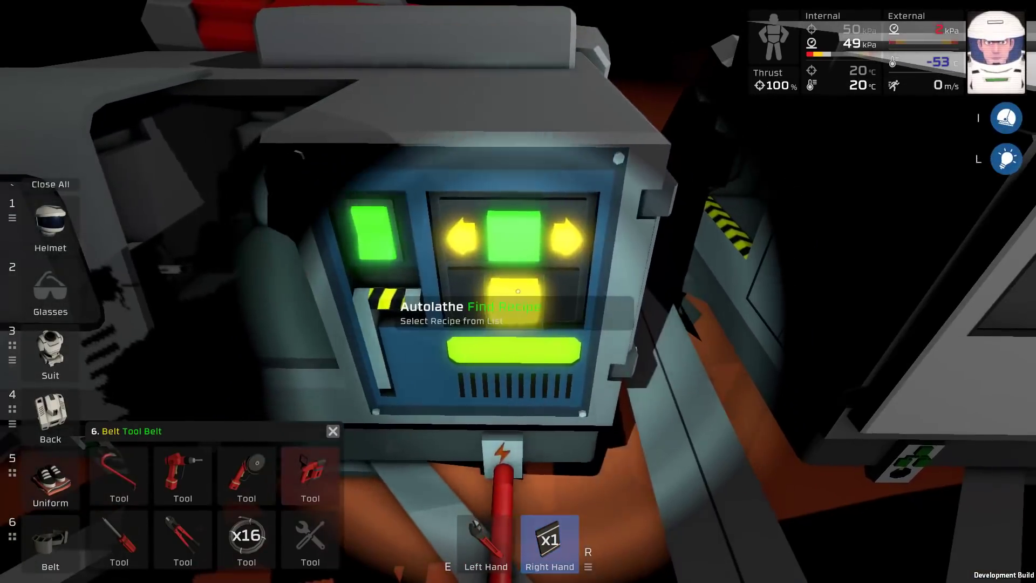
# Step: Interact with the Autolathe and open its Select Recipe list
pyautogui.click(517, 350)
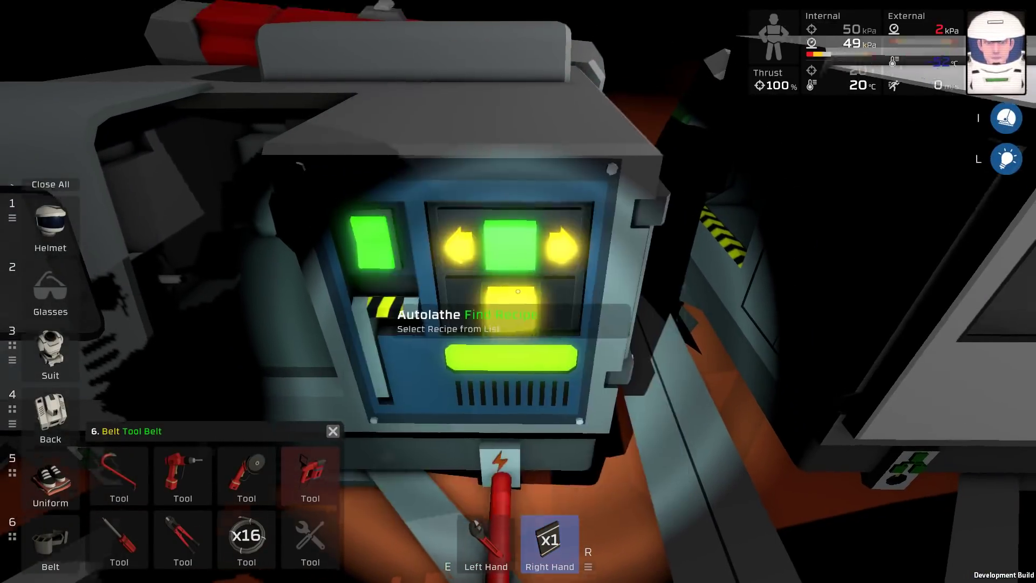
pyautogui.click(511, 357)
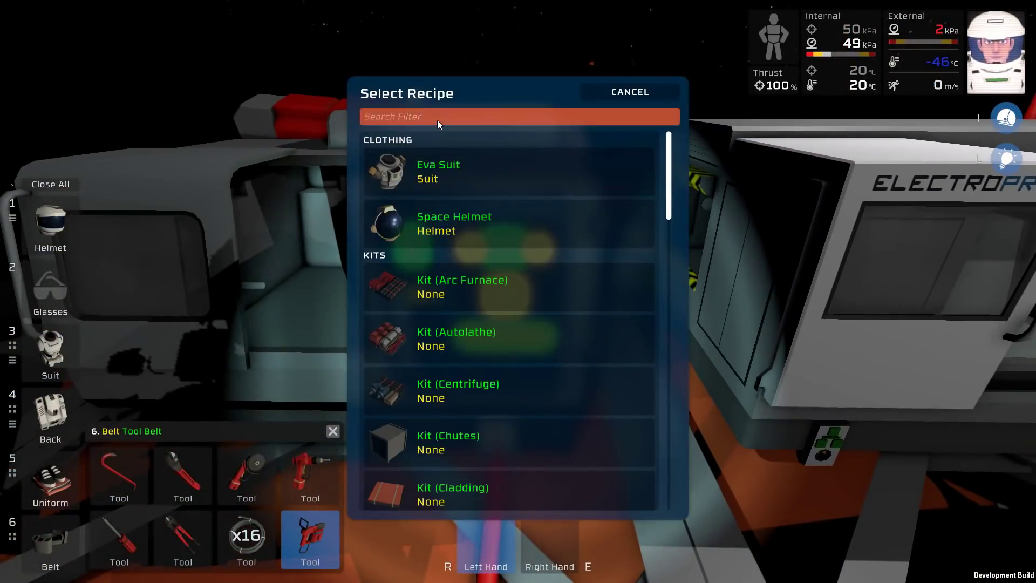
# Step: Use the Autolathe's recipe search filter to find an item
pyautogui.click(628, 92)
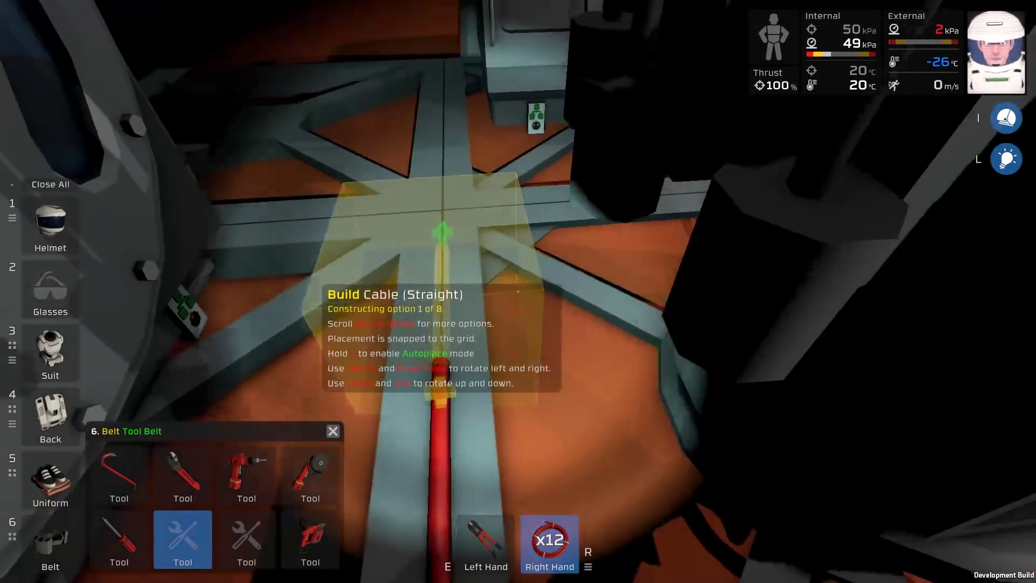
# Step: Scroll the cable coil to Cable (Straight) for the next floor segment
pyautogui.scroll(-3)
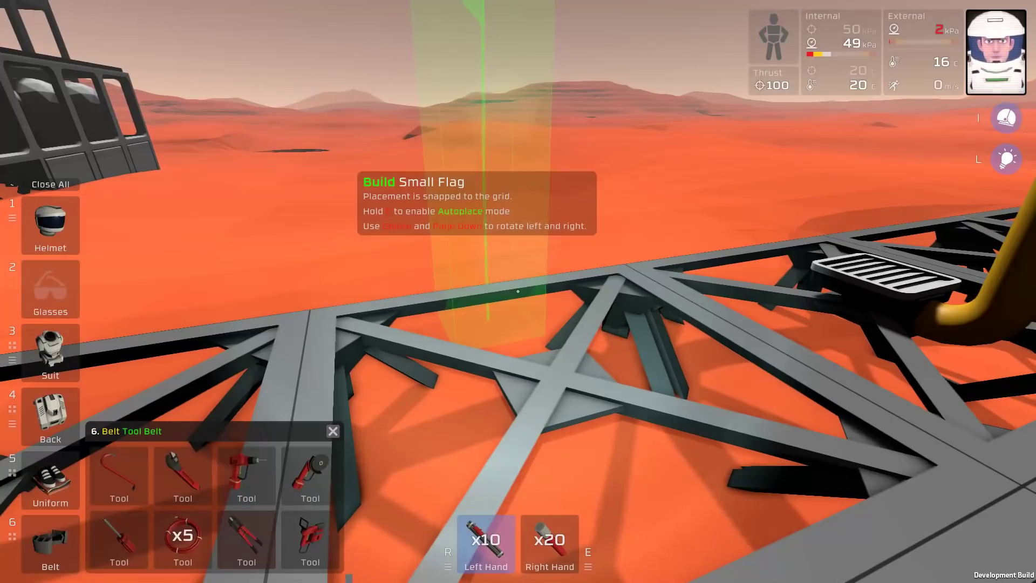
# Step: Build the small flag on the steel frame platform
pyautogui.click(518, 292)
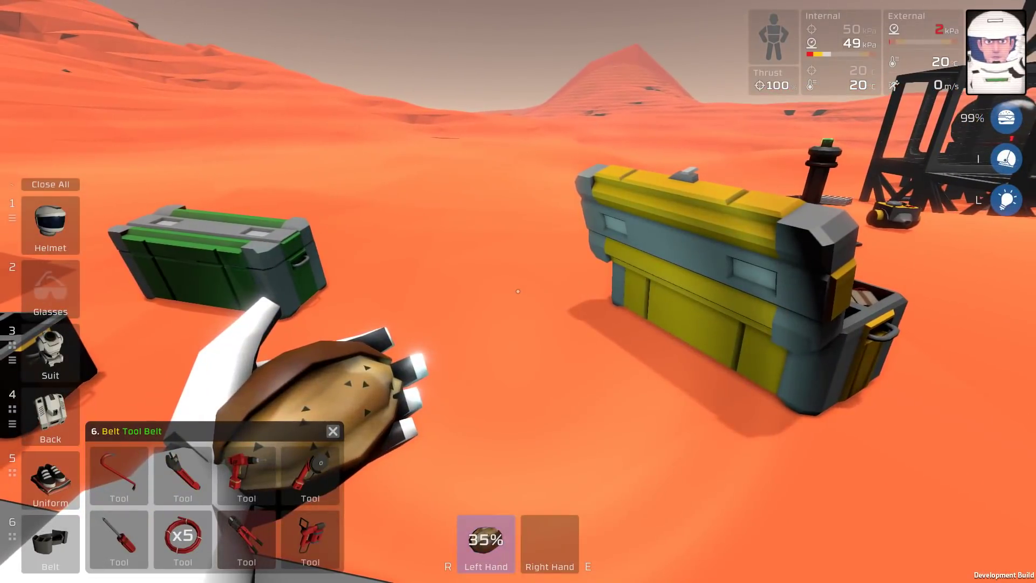
# Step: Take a bite of the held food item near the storage crates
pyautogui.click(50, 413)
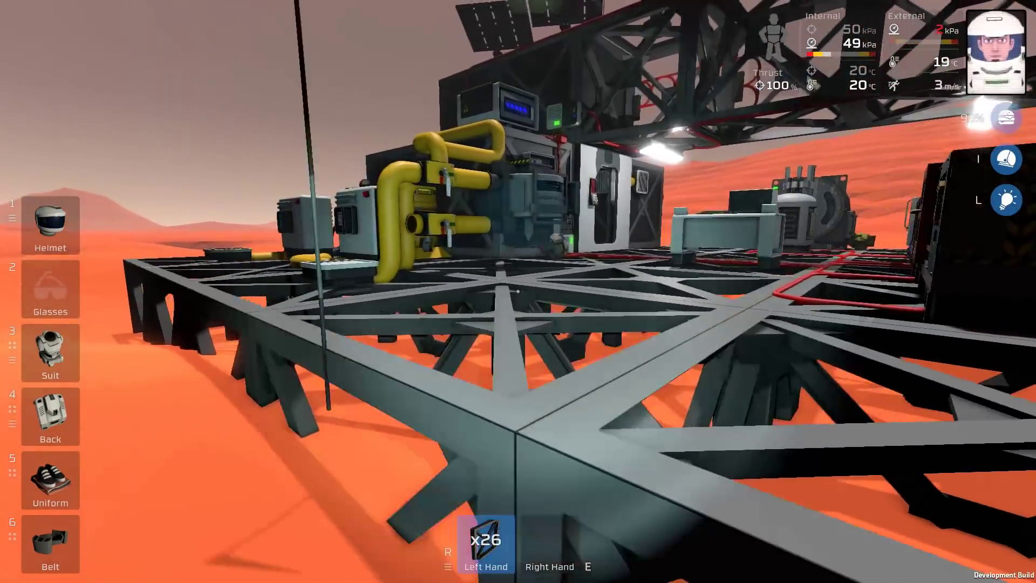
pyautogui.moveTo(518, 291)
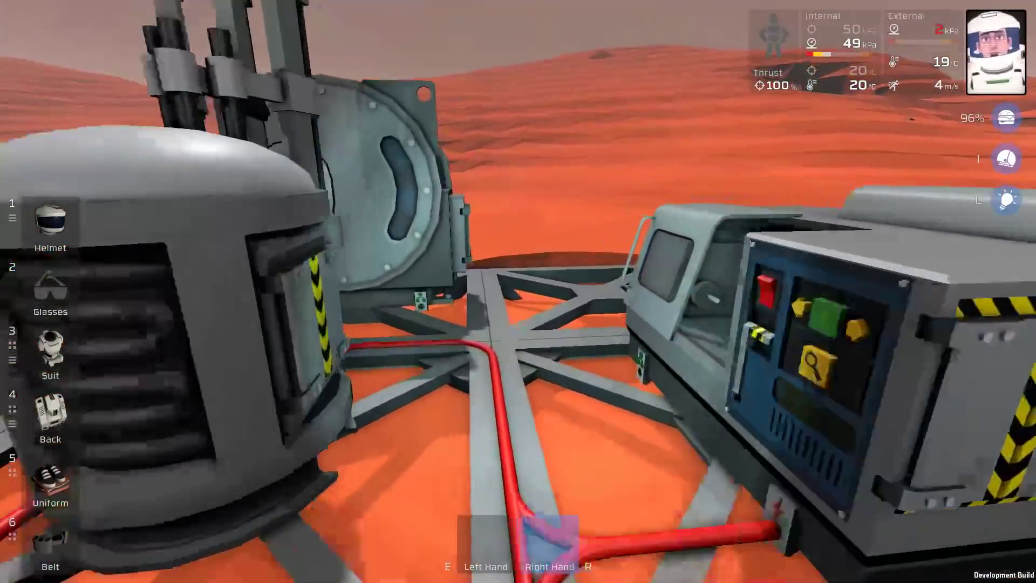
pyautogui.moveTo(518, 291)
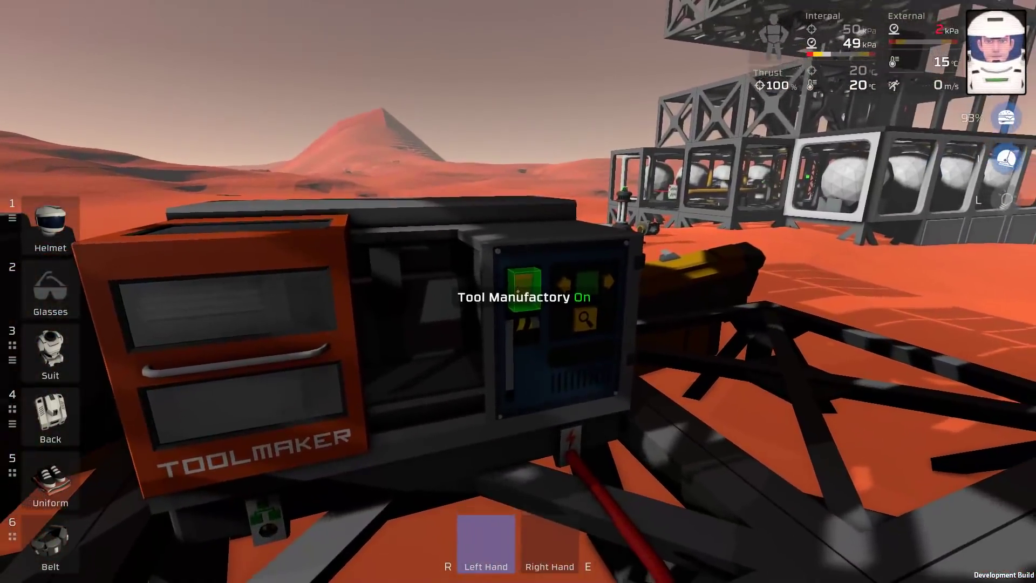
# Step: Search the Toolmaker recipes for 'night' and pick Night Vision Goggles
pyautogui.click(584, 321)
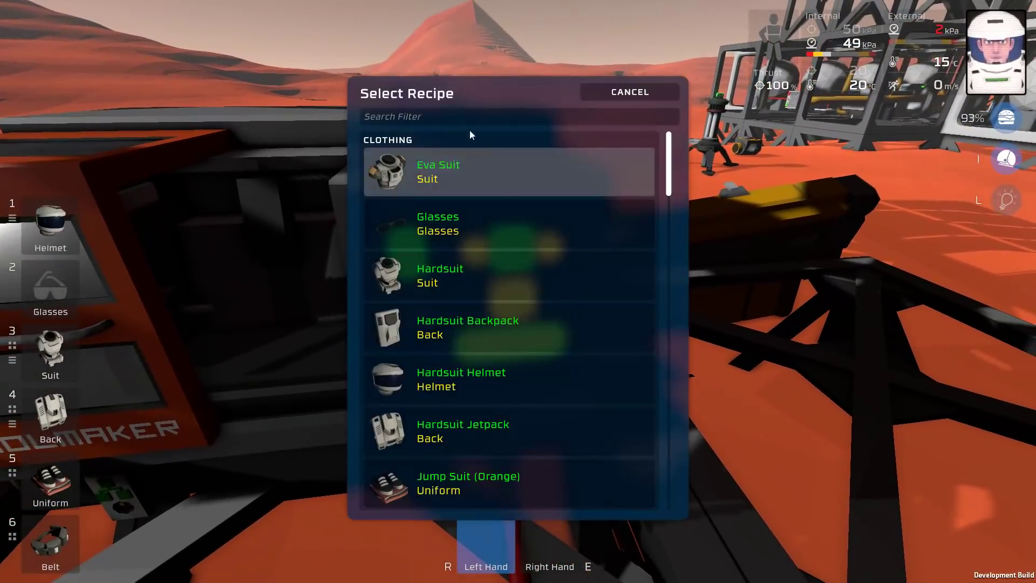
pyautogui.write('night')
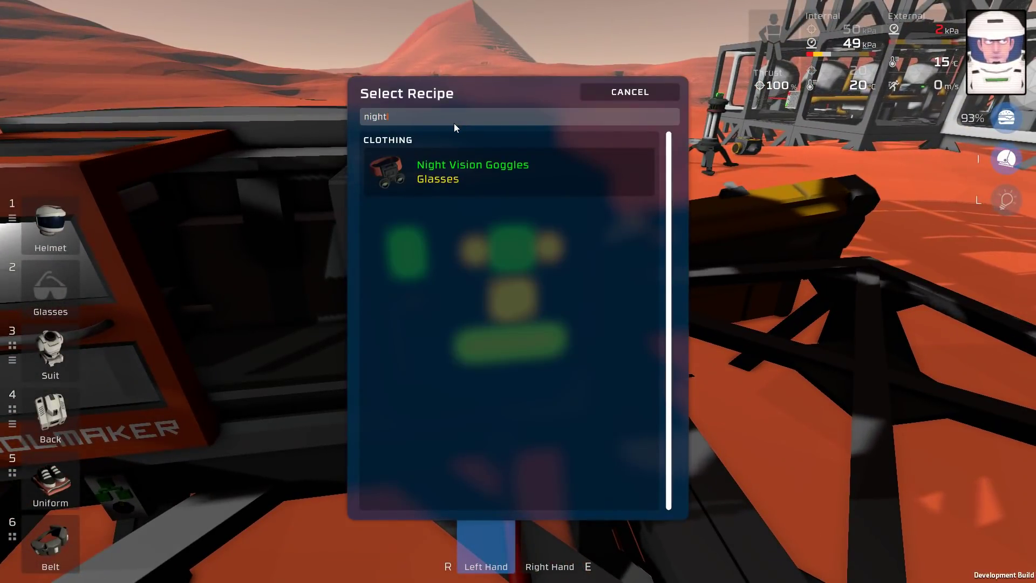
pyautogui.click(473, 172)
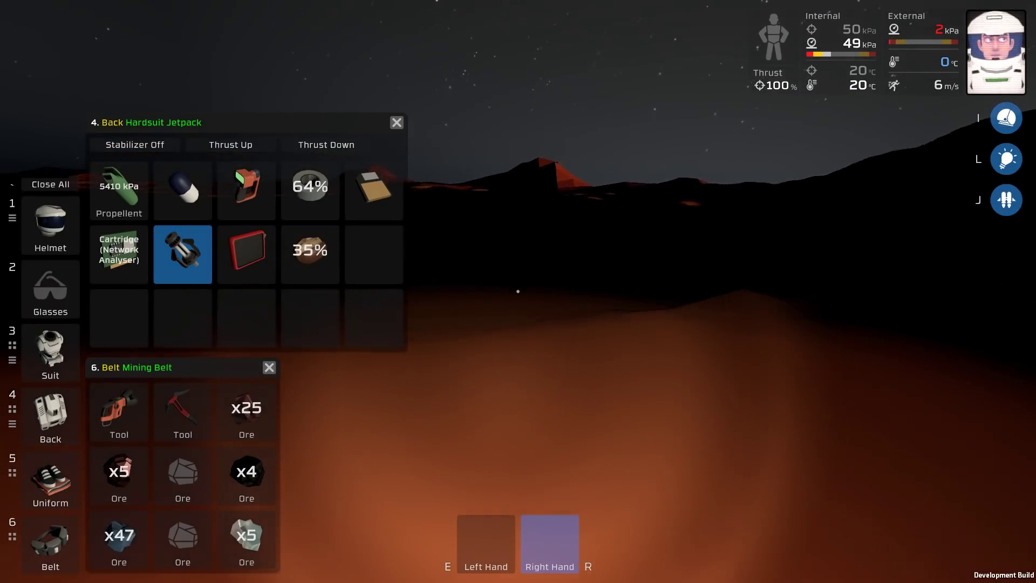
# Step: Close the jetpack panel, equip the mining drill, and drill the blue ore deposit
pyautogui.click(396, 123)
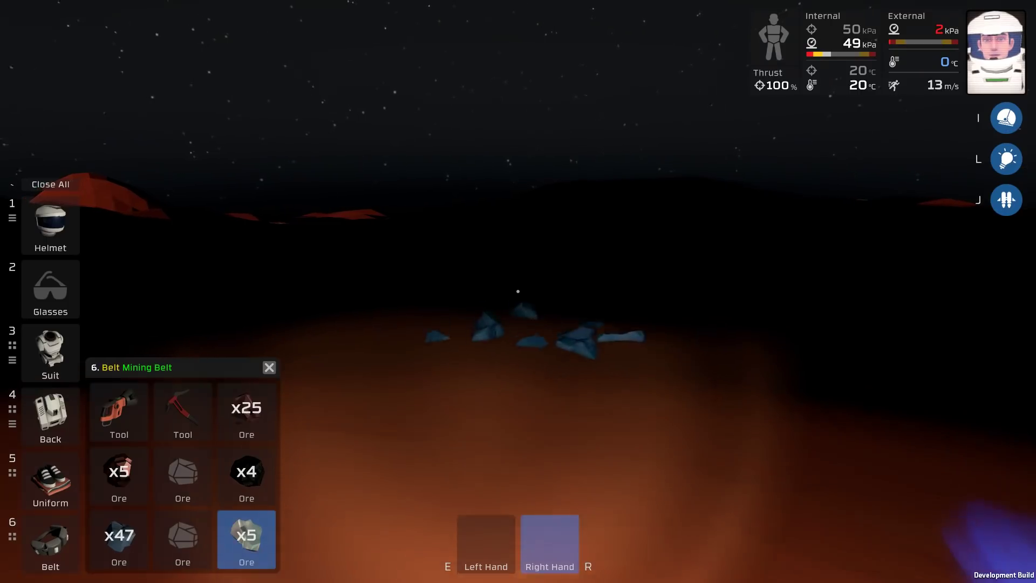
pyautogui.click(118, 411)
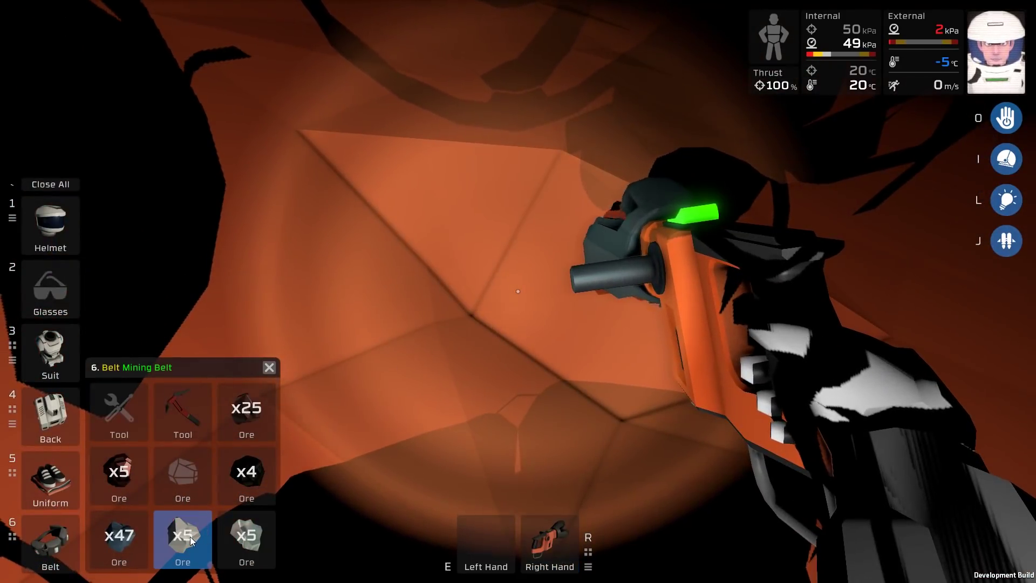
pyautogui.click(118, 411)
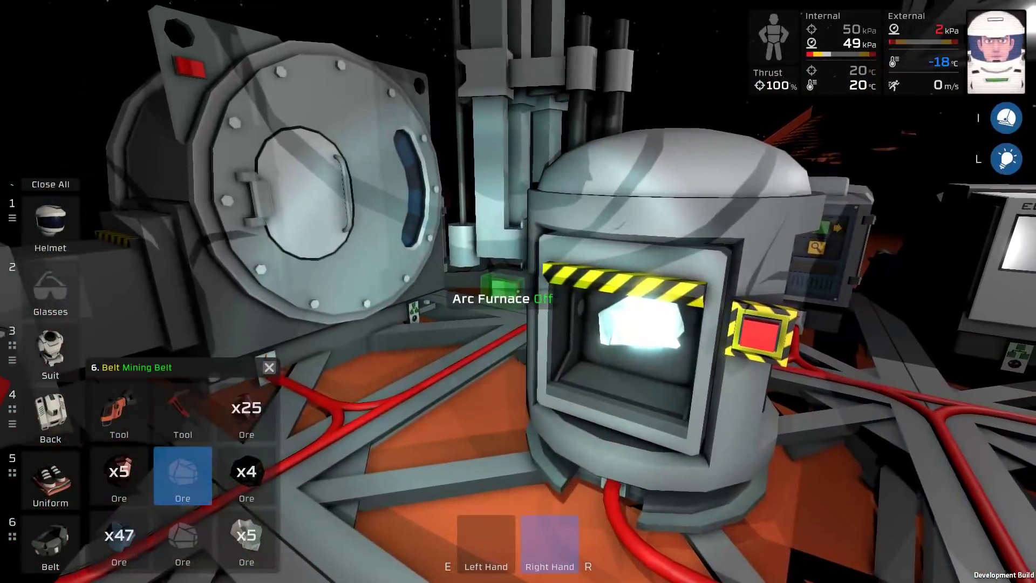
pyautogui.moveTo(518, 291)
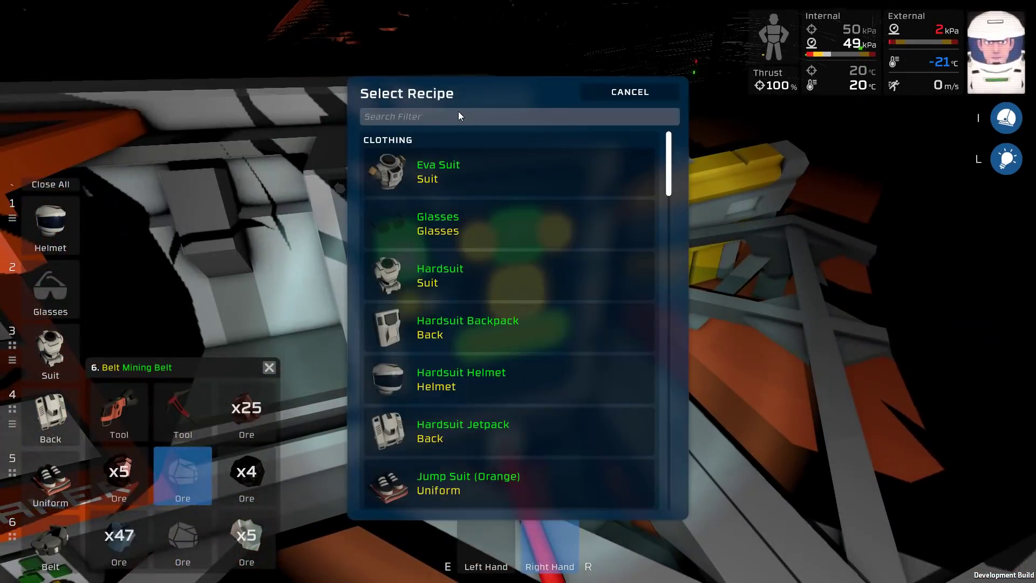
# Step: Filter the fabricator's recipe list by 'dril' to show the drills
pyautogui.write('dril')
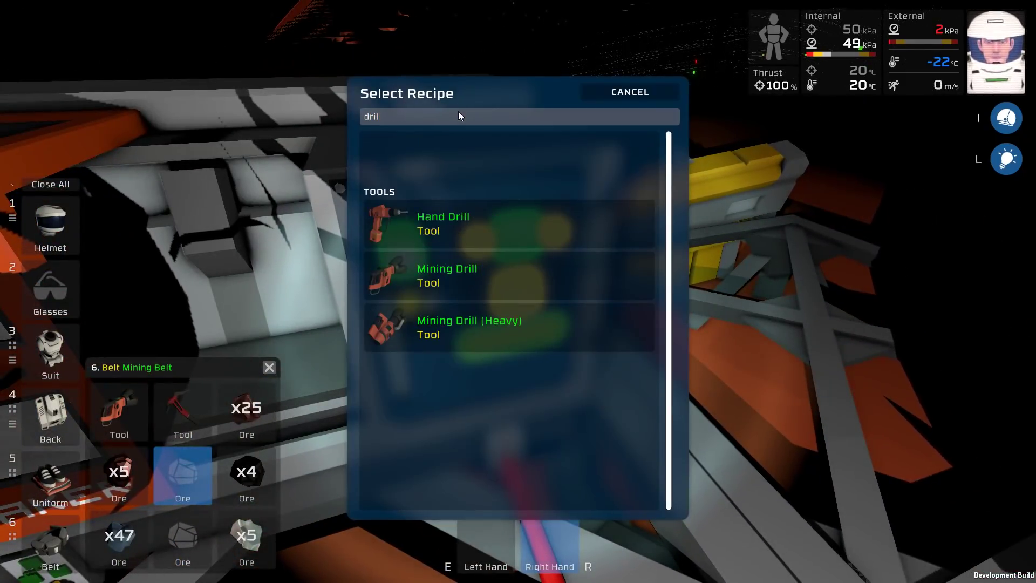
# Step: Select the Mining Drill (Heavy) recipe from the filtered list
pyautogui.click(469, 326)
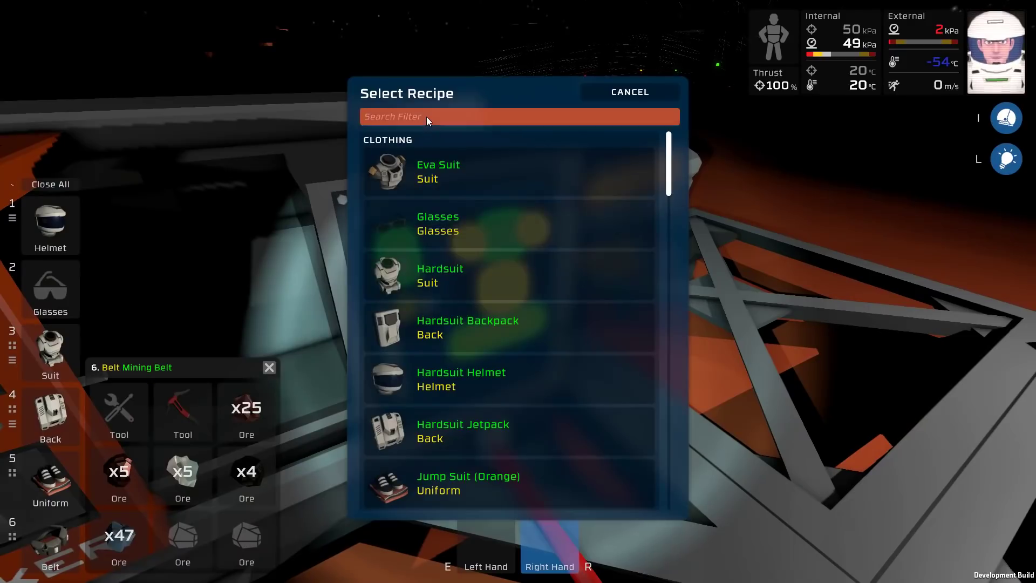
pyautogui.click(628, 91)
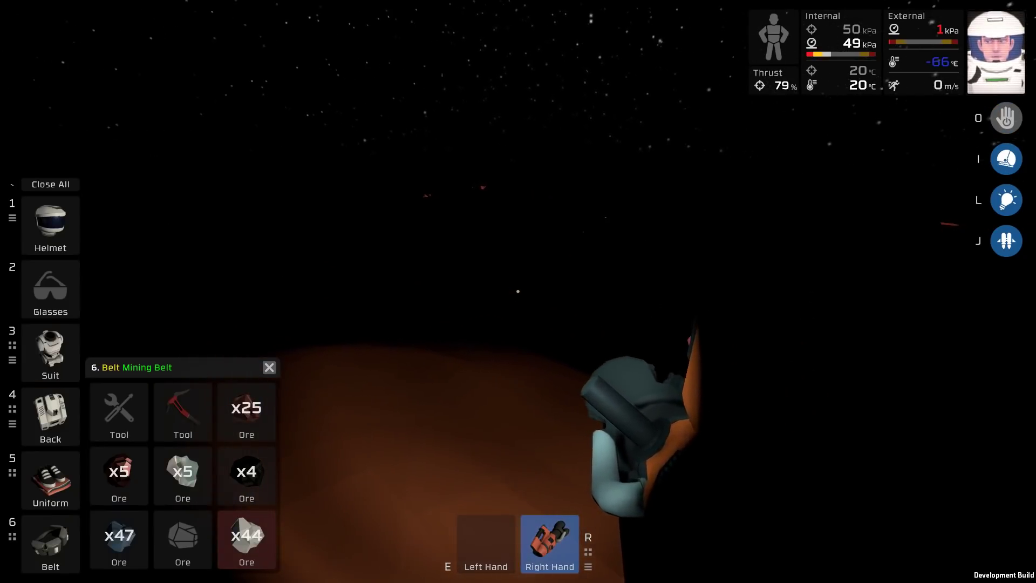
# Step: Drill the Martian ground with the heavy mining drill, collecting 44 ore
pyautogui.click(119, 411)
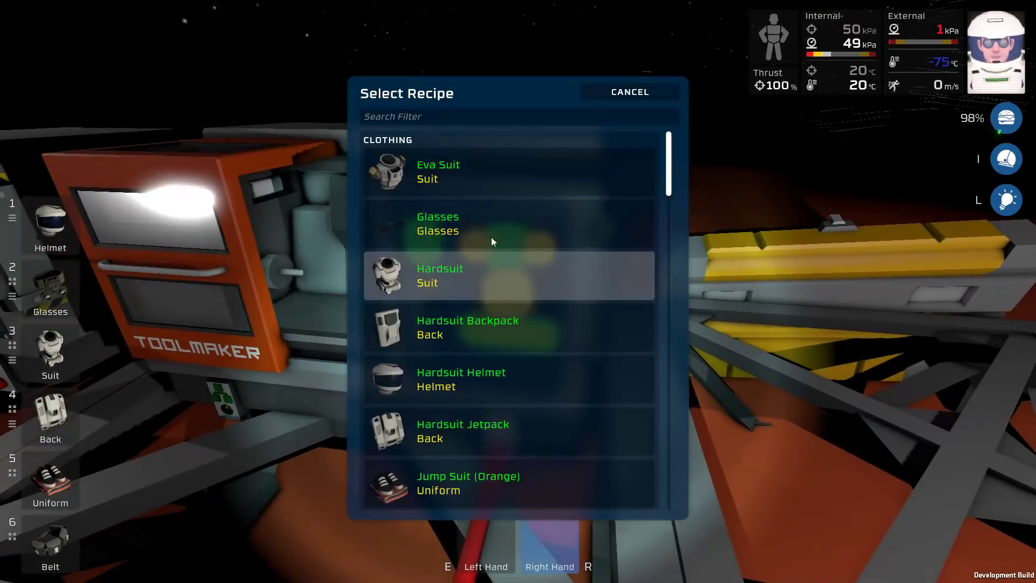
# Step: Put on the night vision goggles and open the atmospherics fabricator's recipe list
pyautogui.click(628, 92)
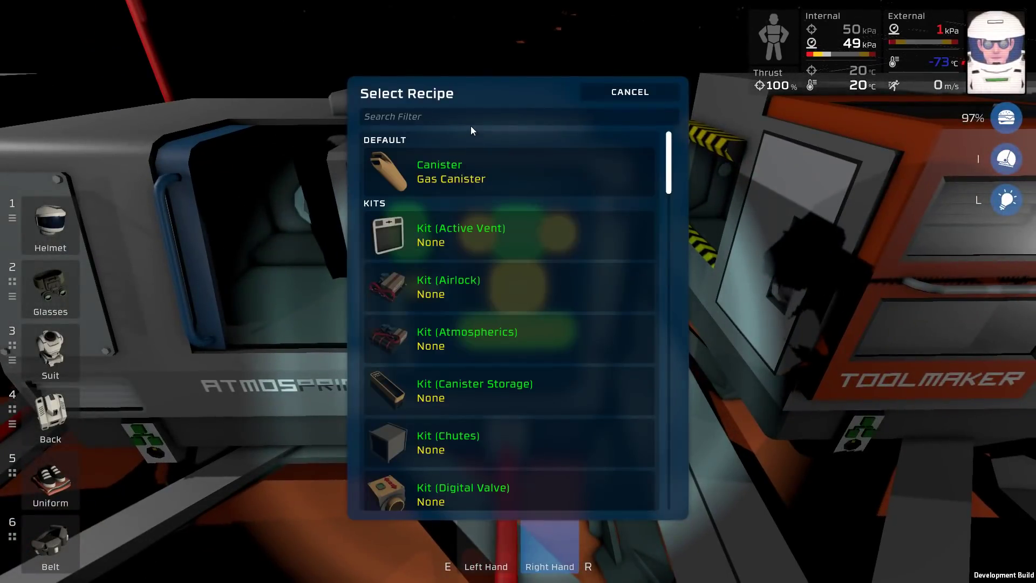
# Step: Search 'oxy' and pick the Heavy Filter (Oxygen) recipe
pyautogui.write('oxy')
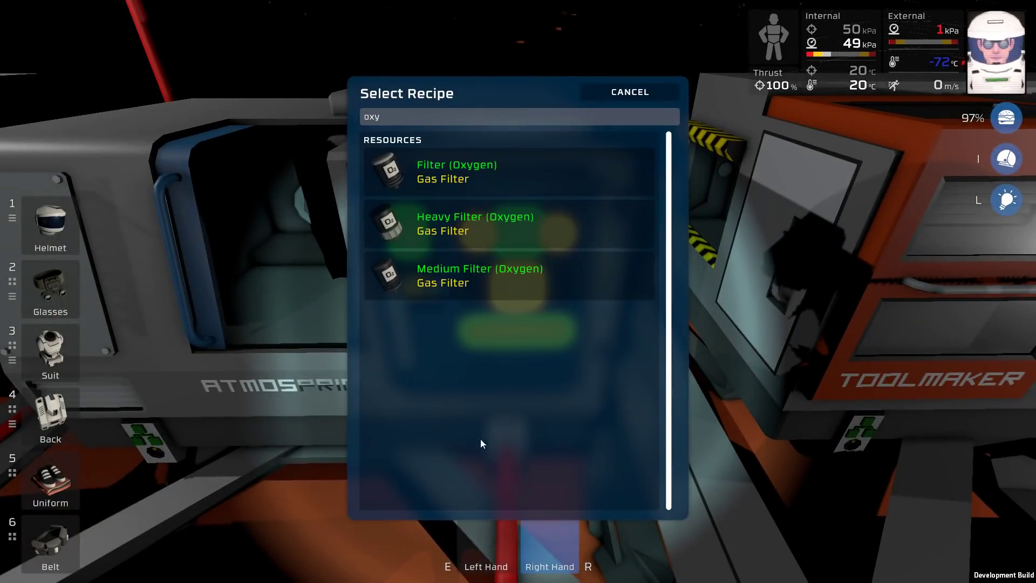
pyautogui.click(474, 223)
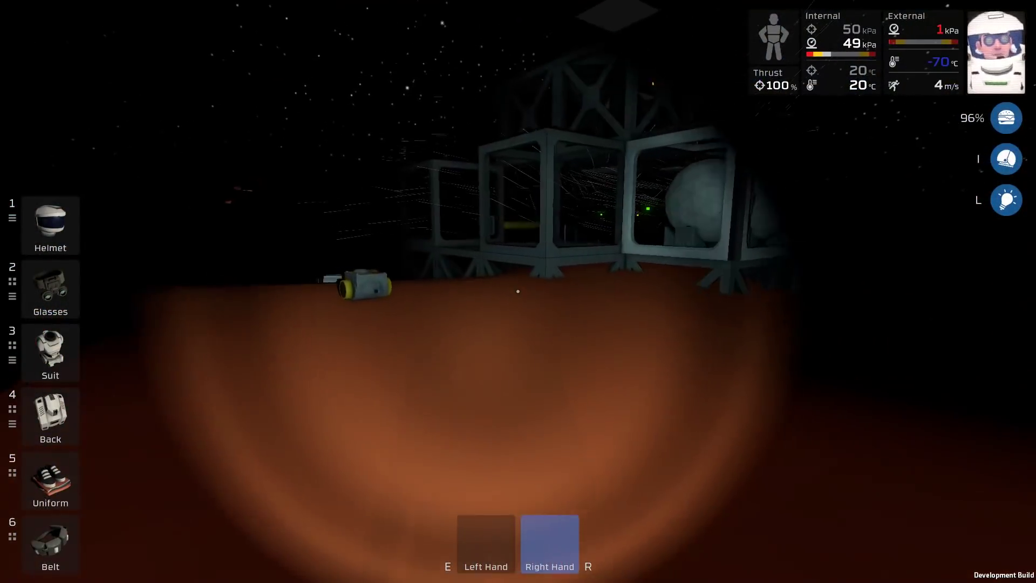
pyautogui.moveTo(518, 291)
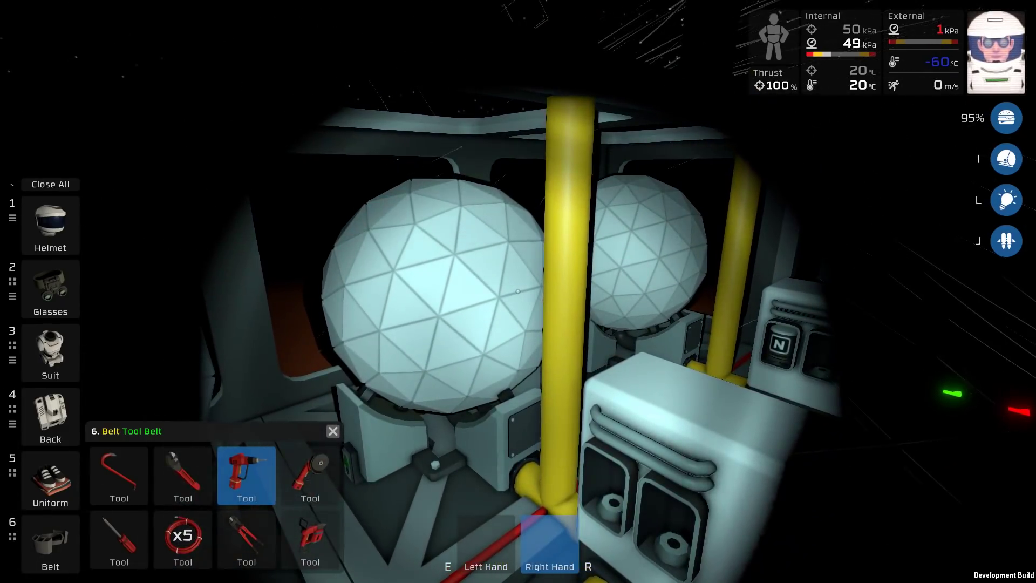
# Step: Take the tool from the Tool Belt's last slot into the right hand
pyautogui.click(309, 540)
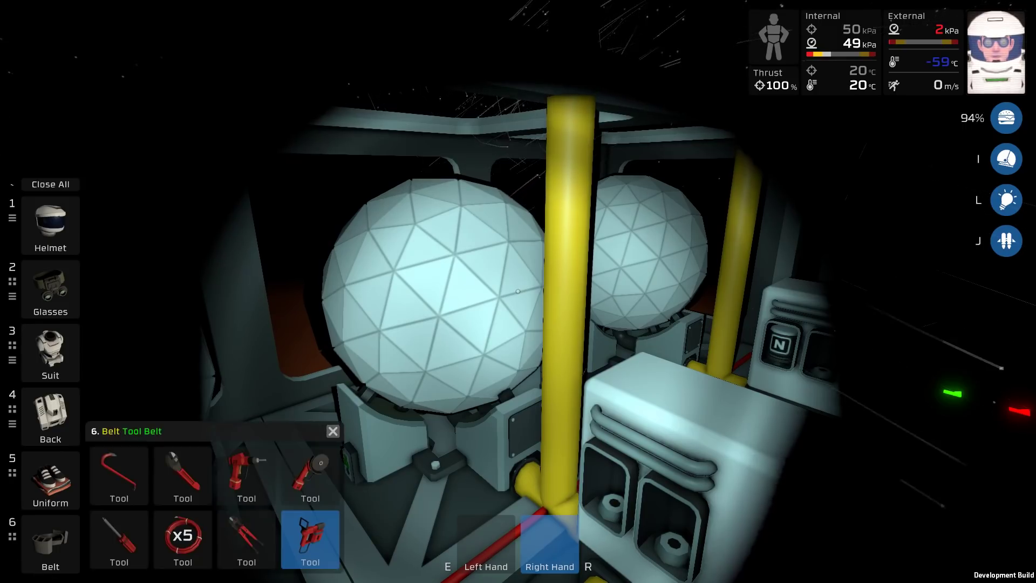
pyautogui.click(50, 416)
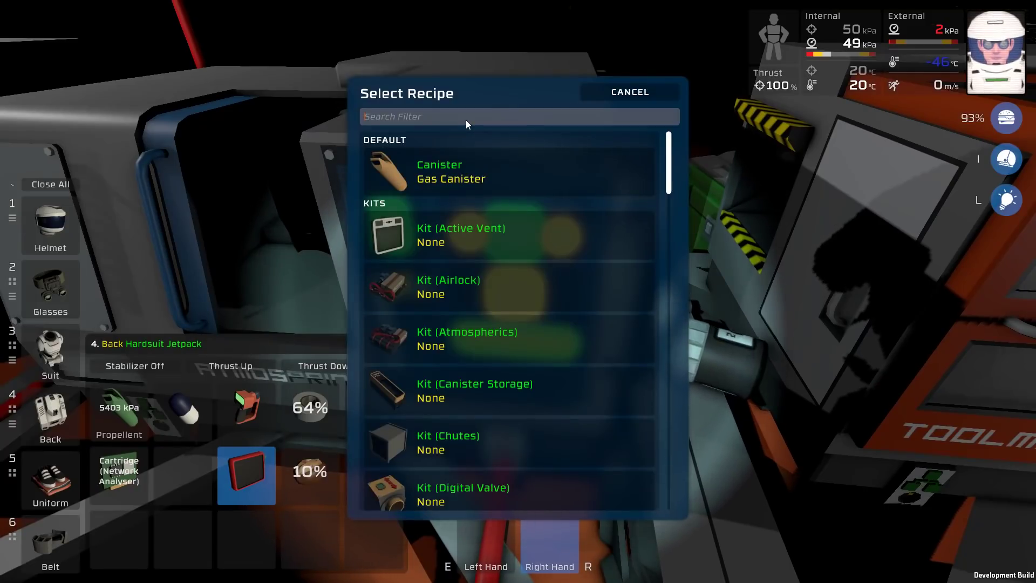
# Step: Search 'nitro' and choose a Filter (Nitrogen) recipe
pyautogui.write('nitro')
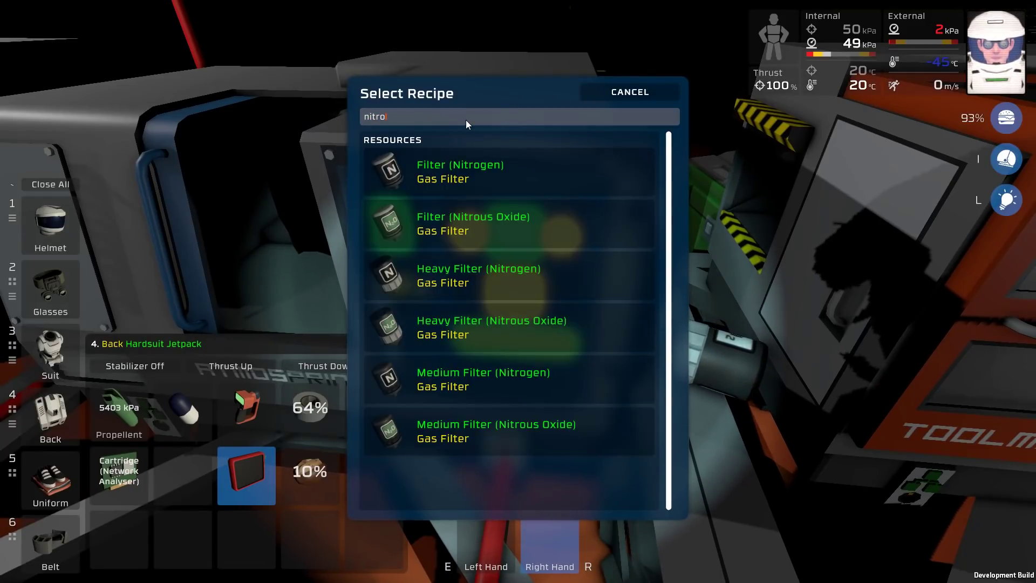
pyautogui.click(628, 91)
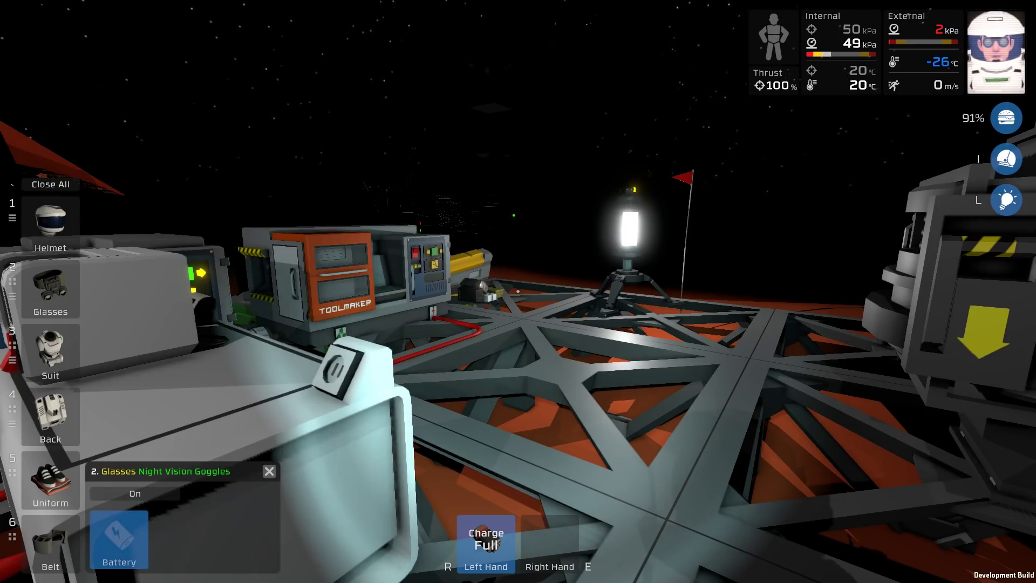
# Step: Interact with the Toolmaker to open its Select Recipe dialog
pyautogui.click(134, 492)
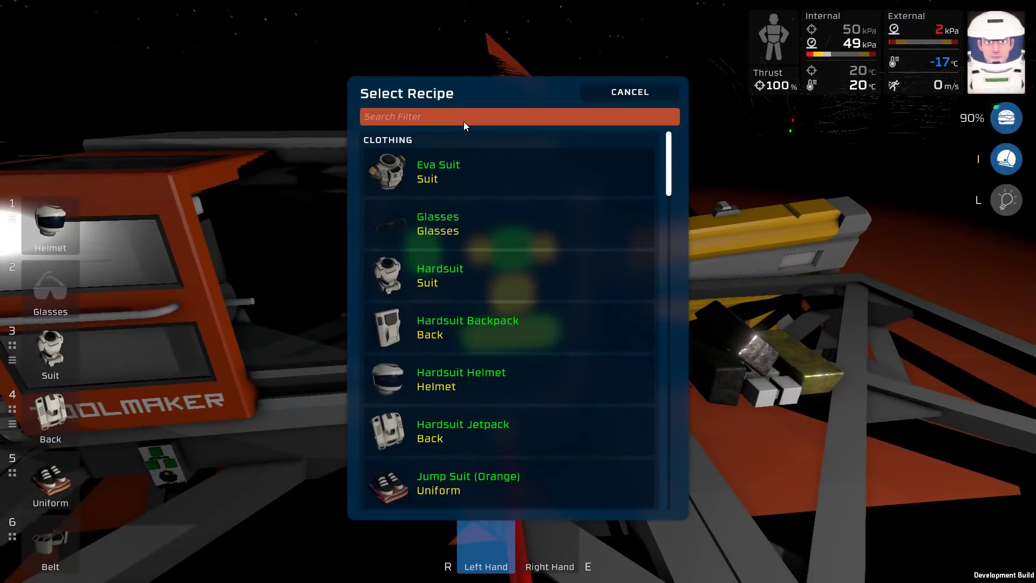
pyautogui.click(628, 91)
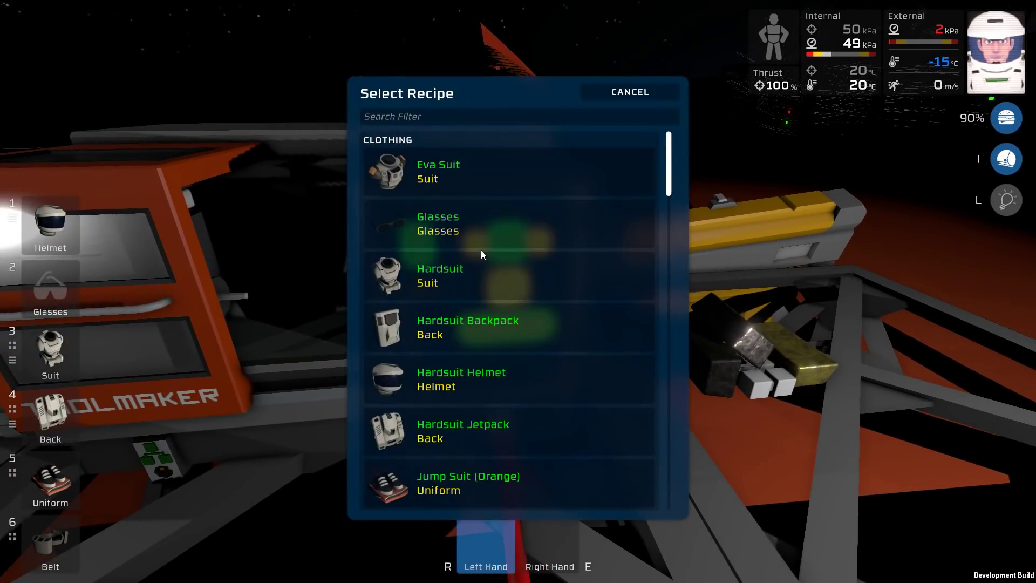
pyautogui.moveTo(499, 144)
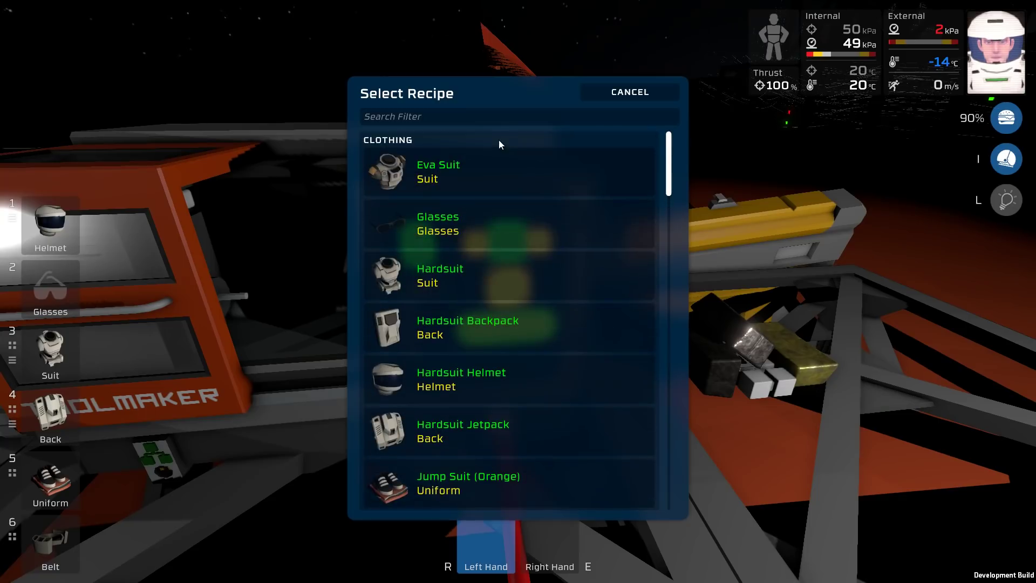
pyautogui.write('art')
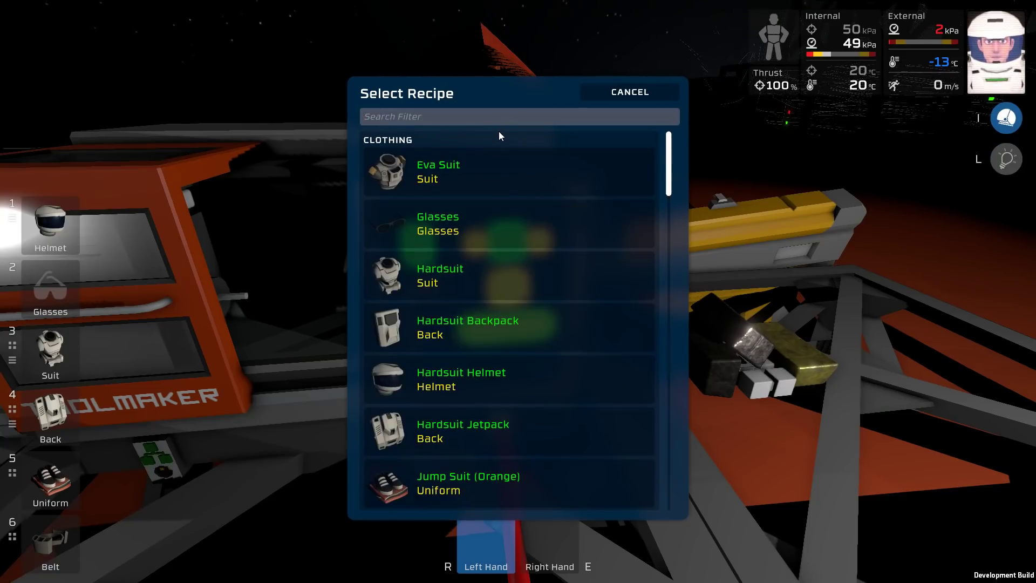
pyautogui.click(628, 92)
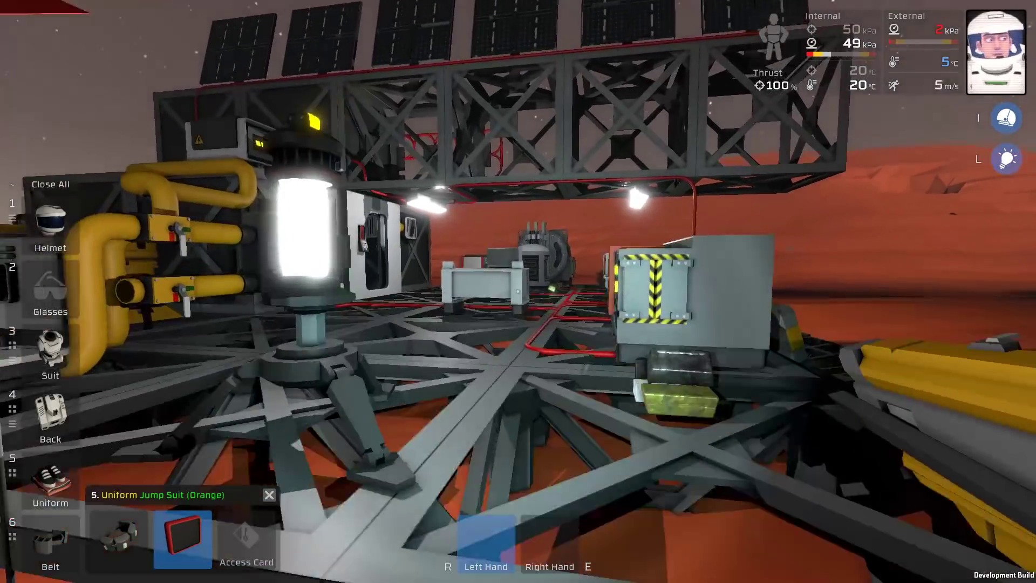
pyautogui.moveTo(518, 291)
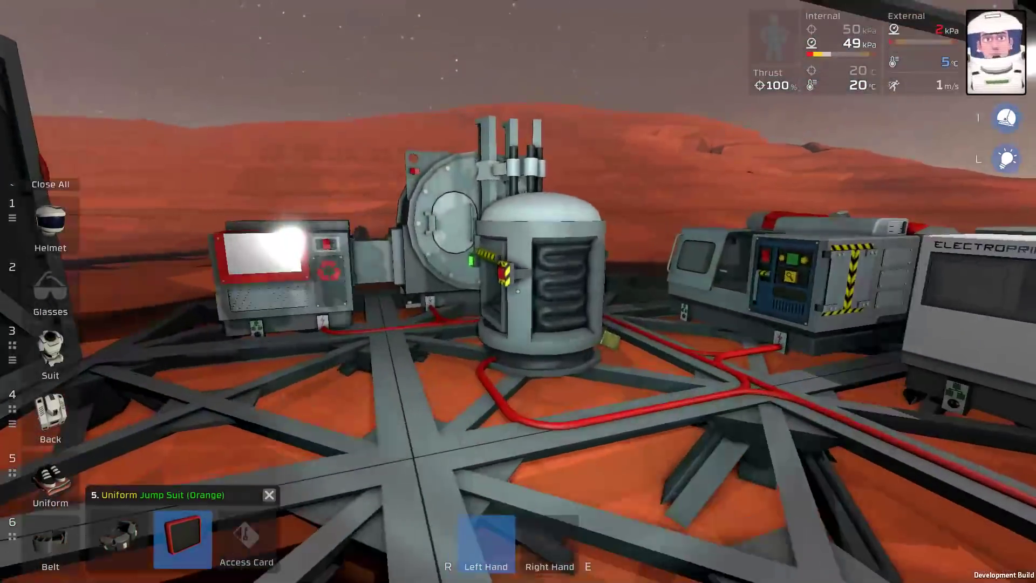
pyautogui.moveTo(518, 291)
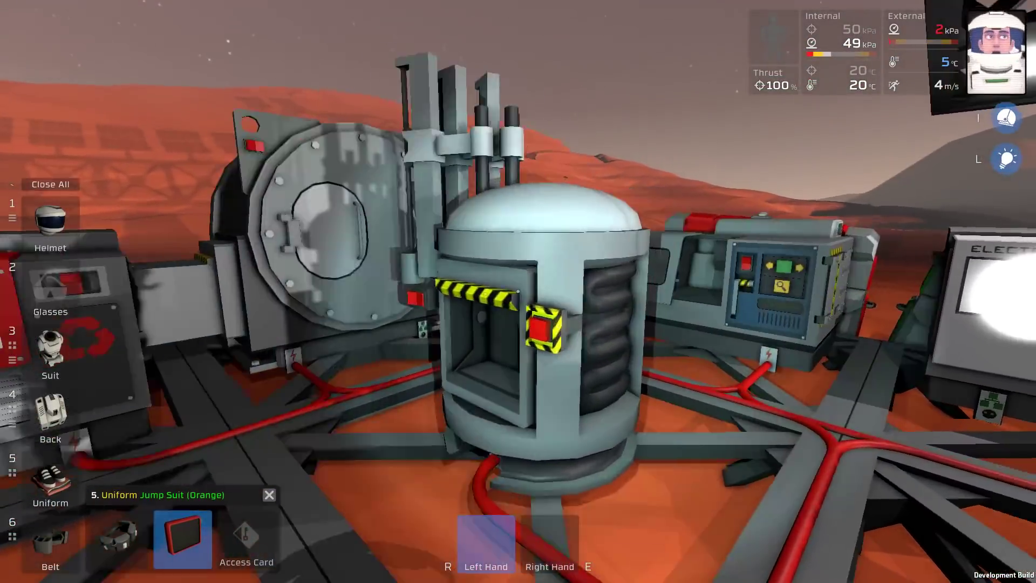